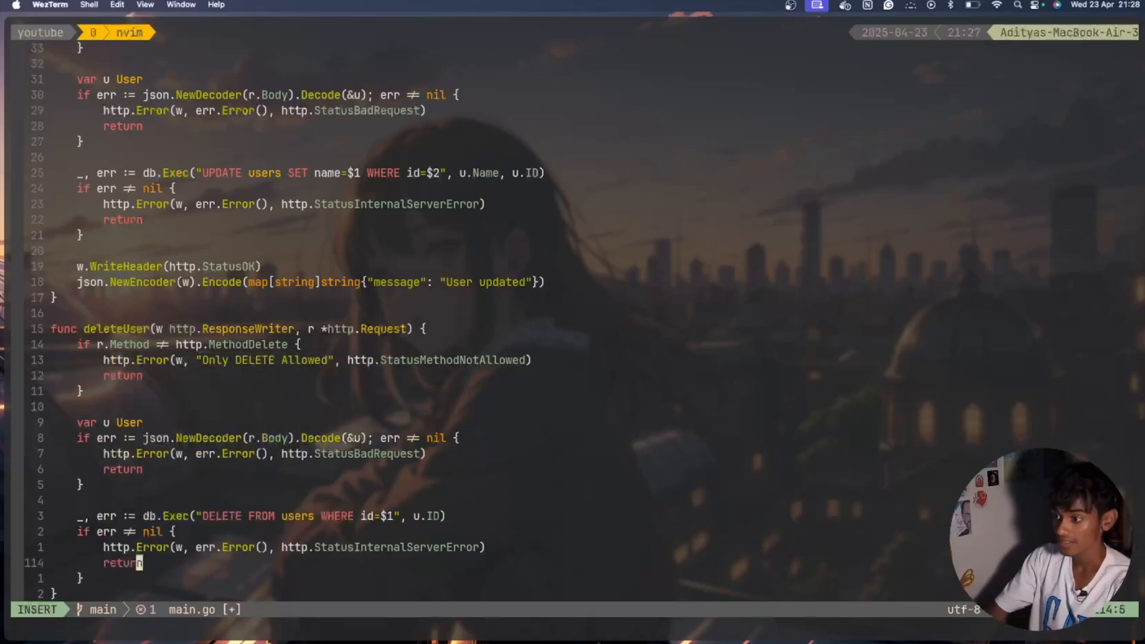
# Step: Make deleteUser write http.StatusOK and encode a JSON 'User deleted' message, then save main.go
pyautogui.write('w')
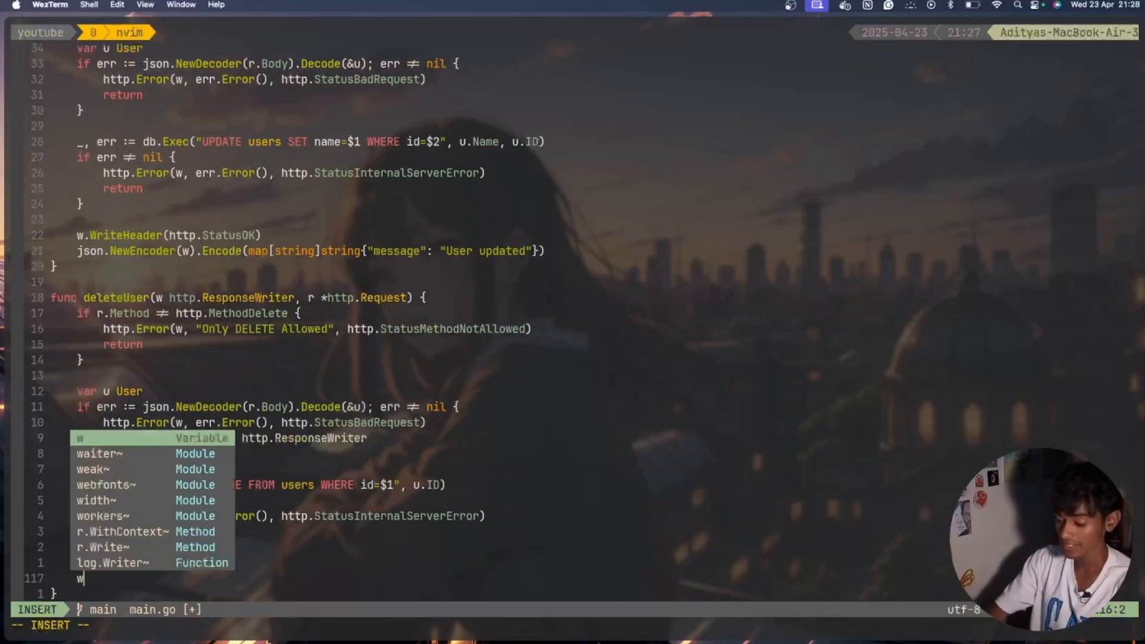
pyautogui.write('.WriteHeader(http.StatusOK')
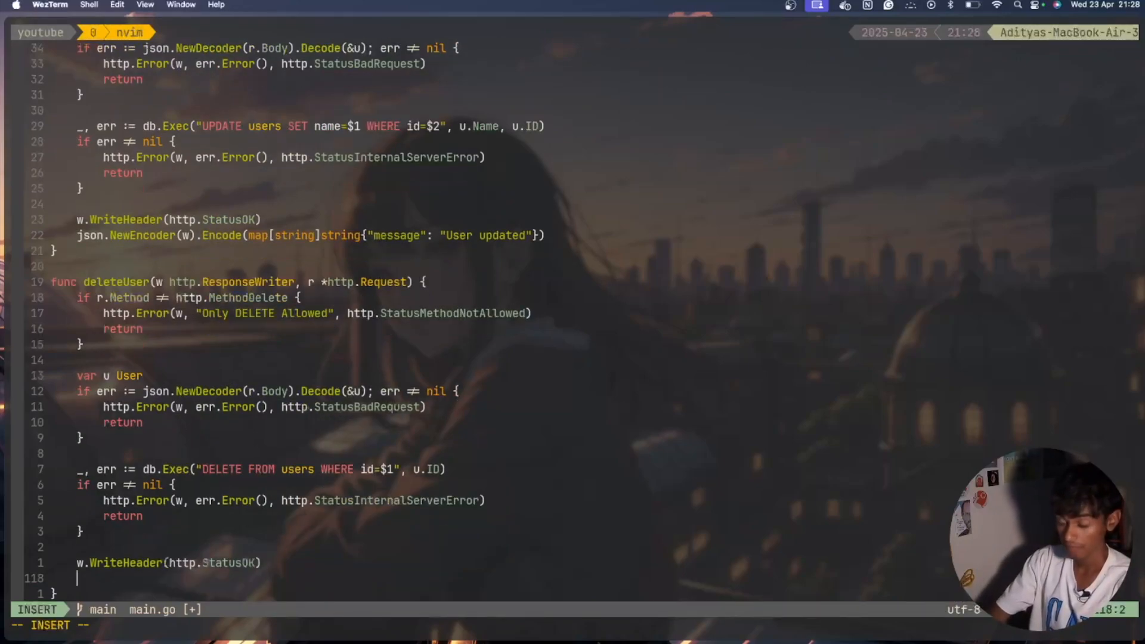
pyautogui.write('json.NewEncoder(w).')
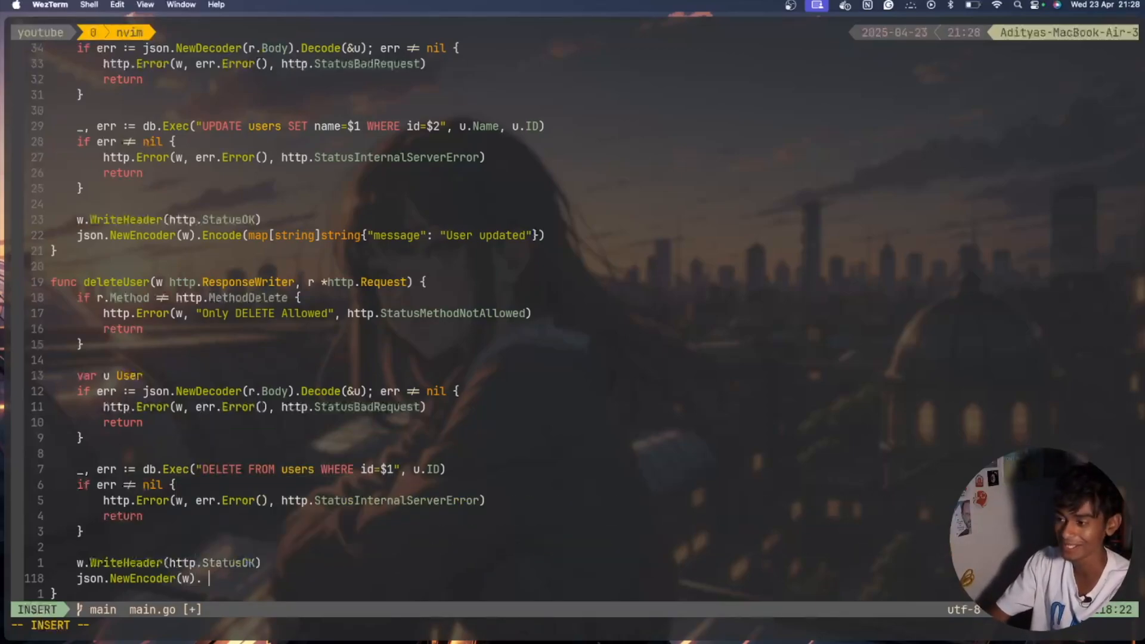
pyautogui.write('Encode((')
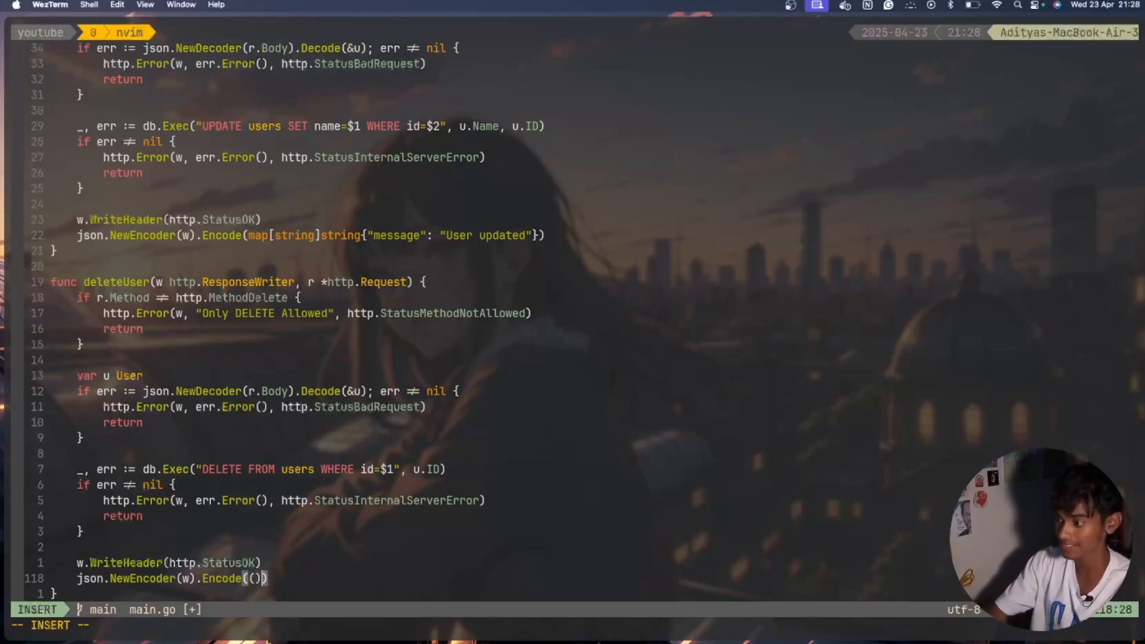
pyautogui.write(',a')
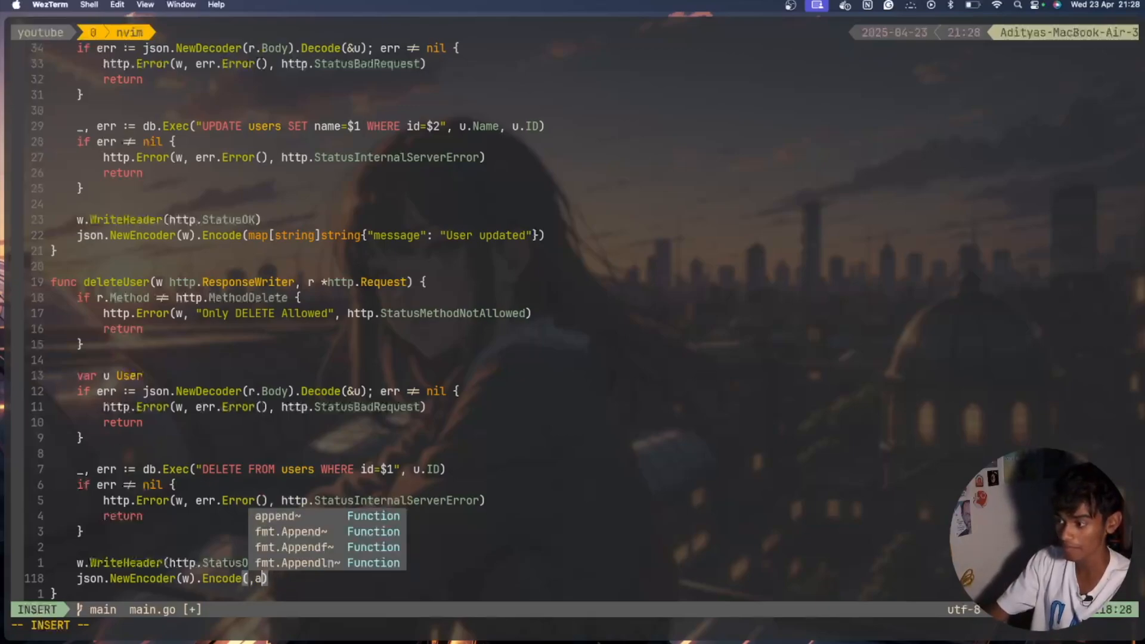
pyautogui.write('map[string')
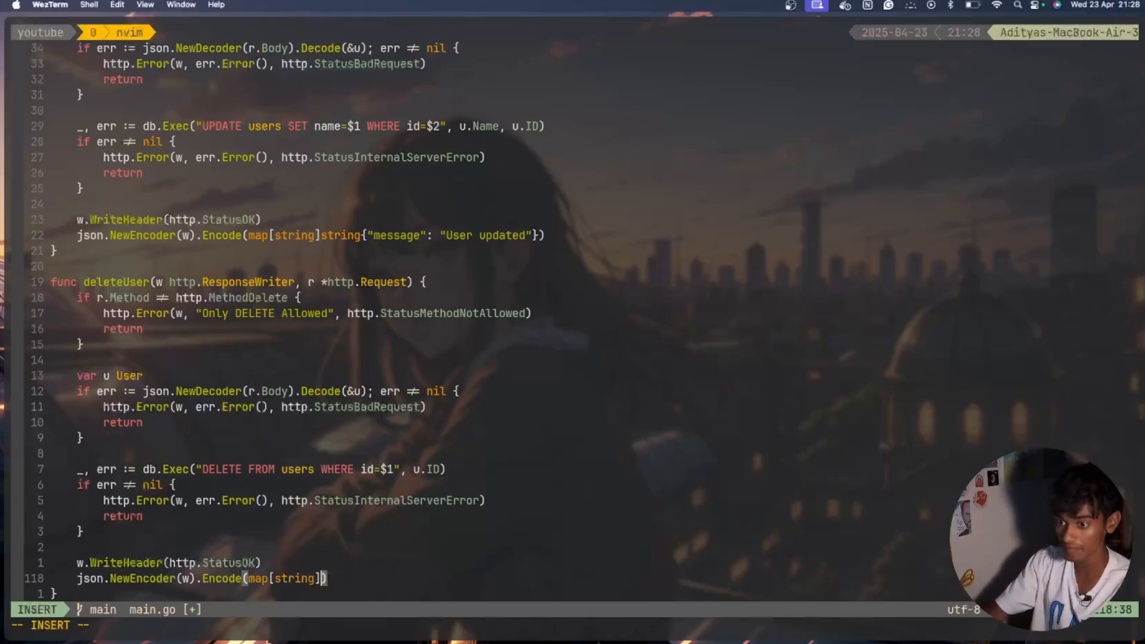
pyautogui.write('string{}')
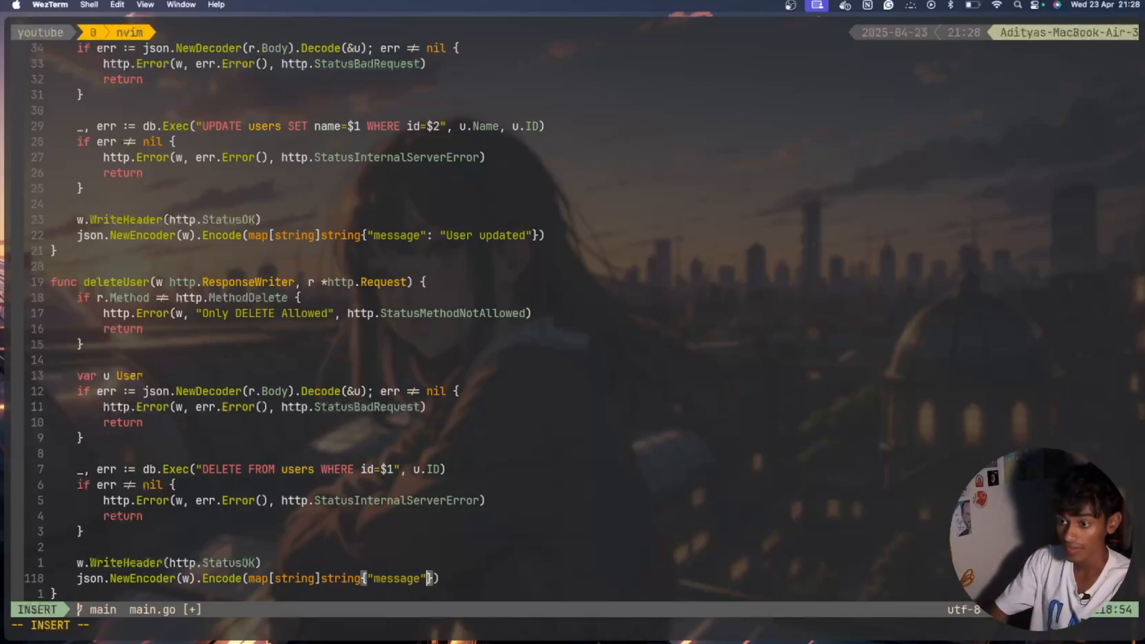
pyautogui.write(',')
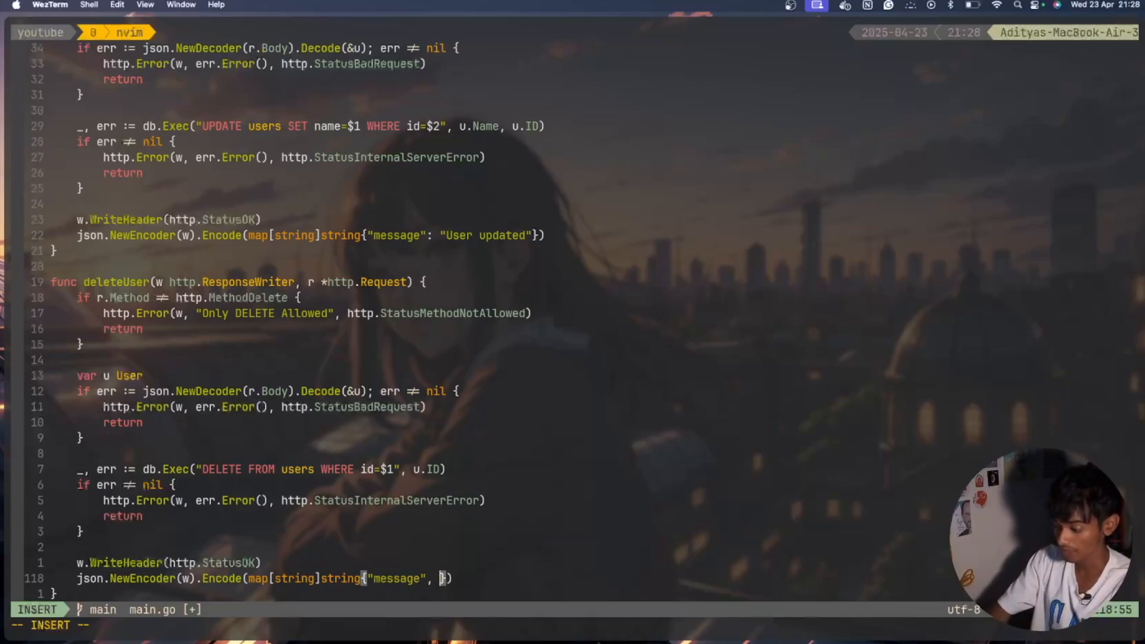
pyautogui.write('u"')
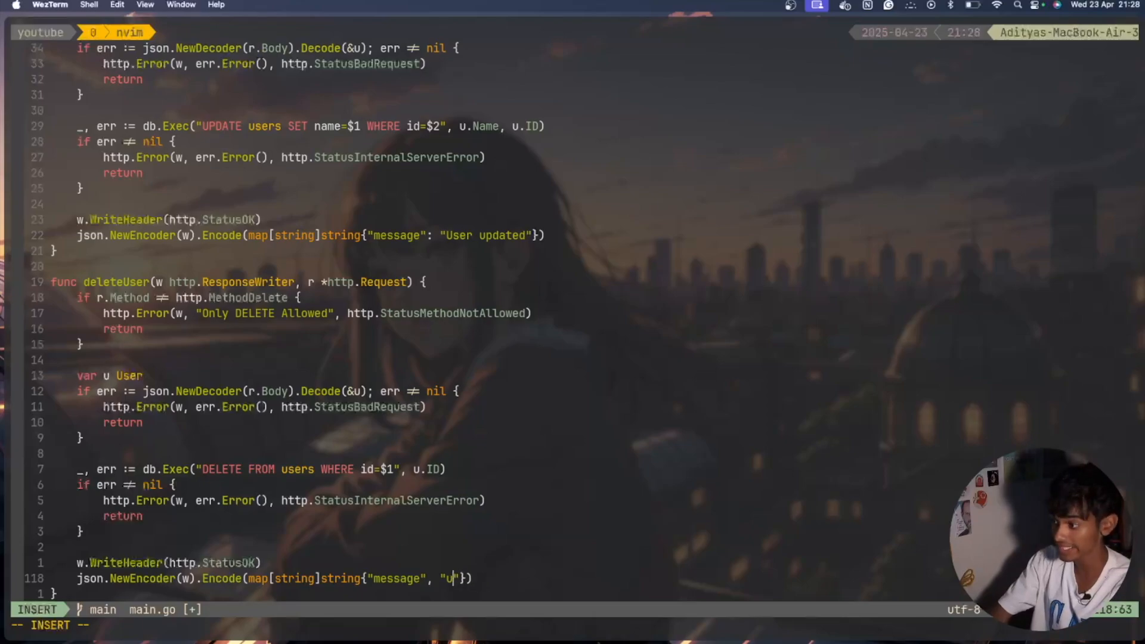
pyautogui.write('ser deleted')
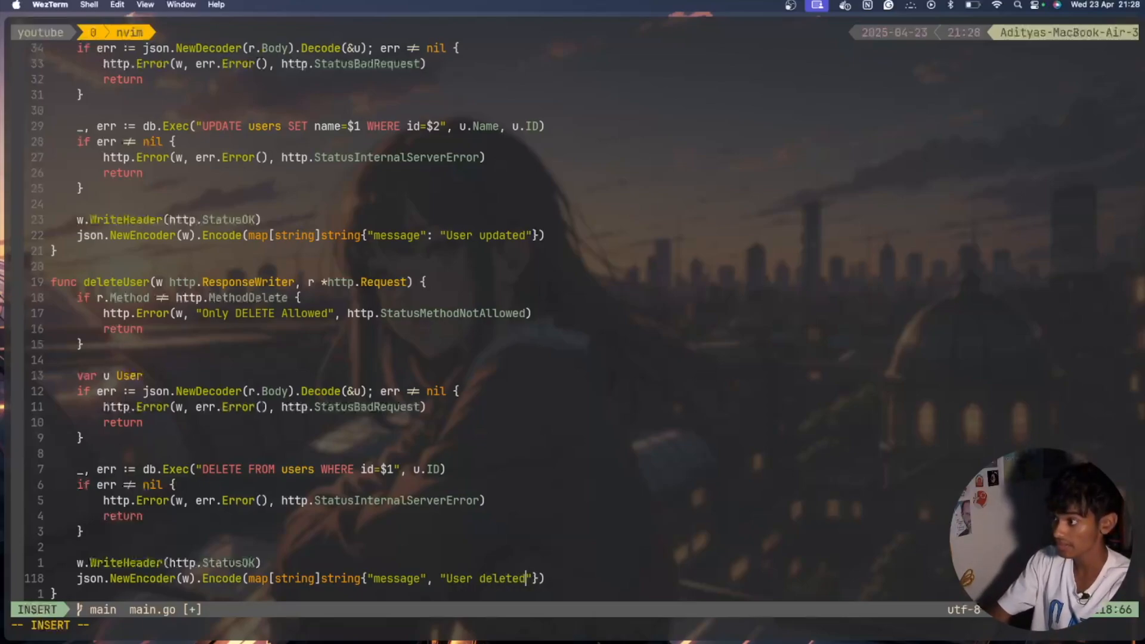
pyautogui.press('Escape')
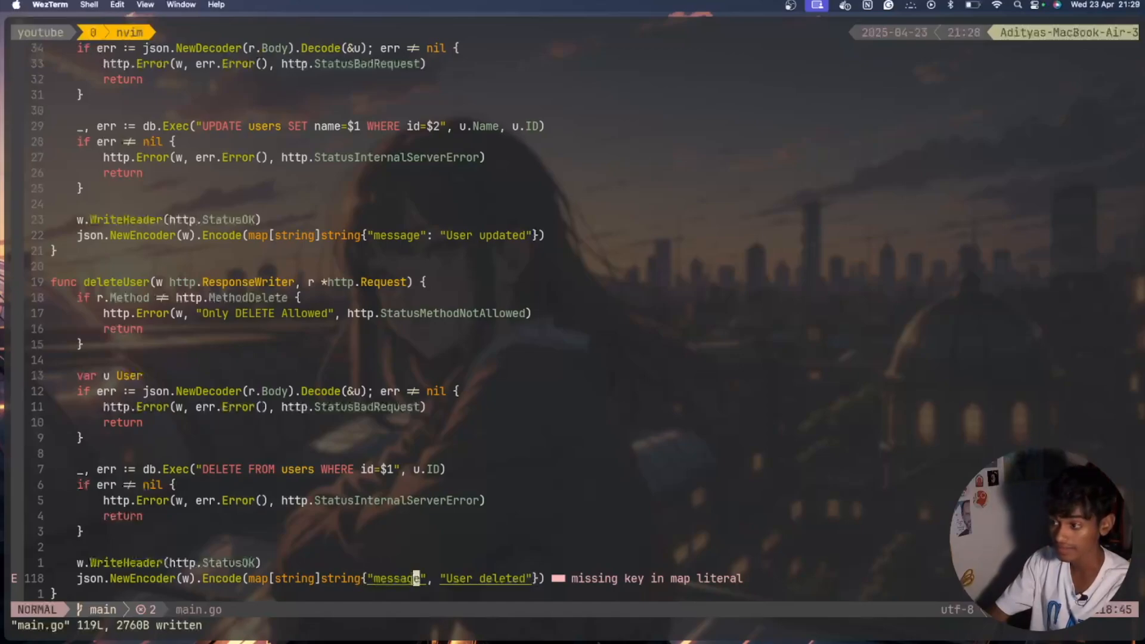
pyautogui.press('i')
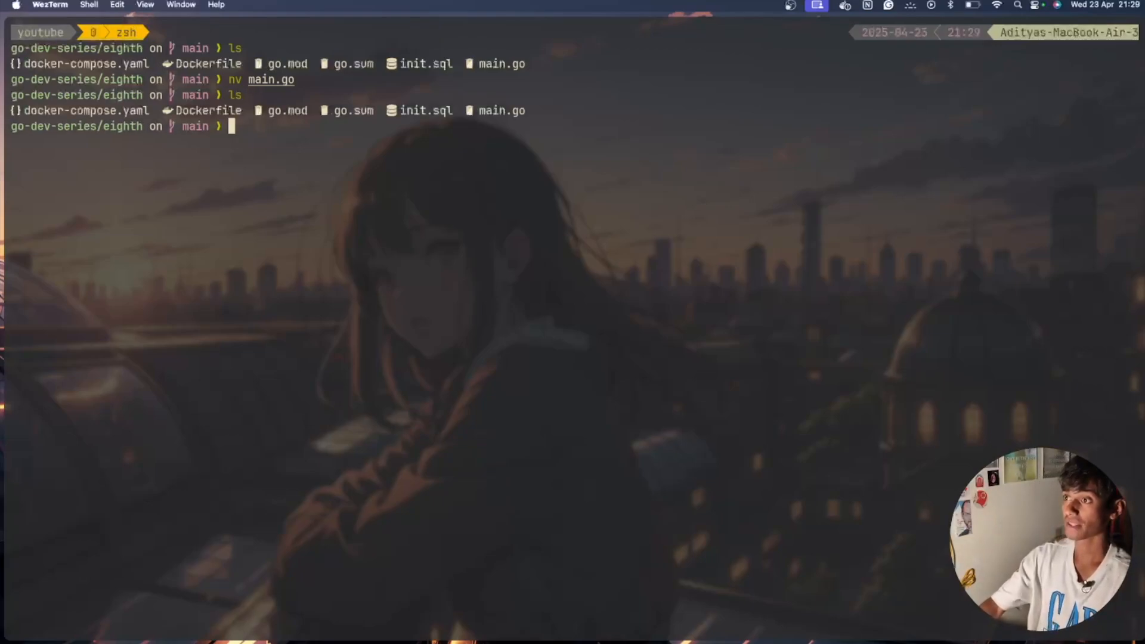
# Step: Leave the editor and start typing a docker command at the shell prompt
pyautogui.write('docker')
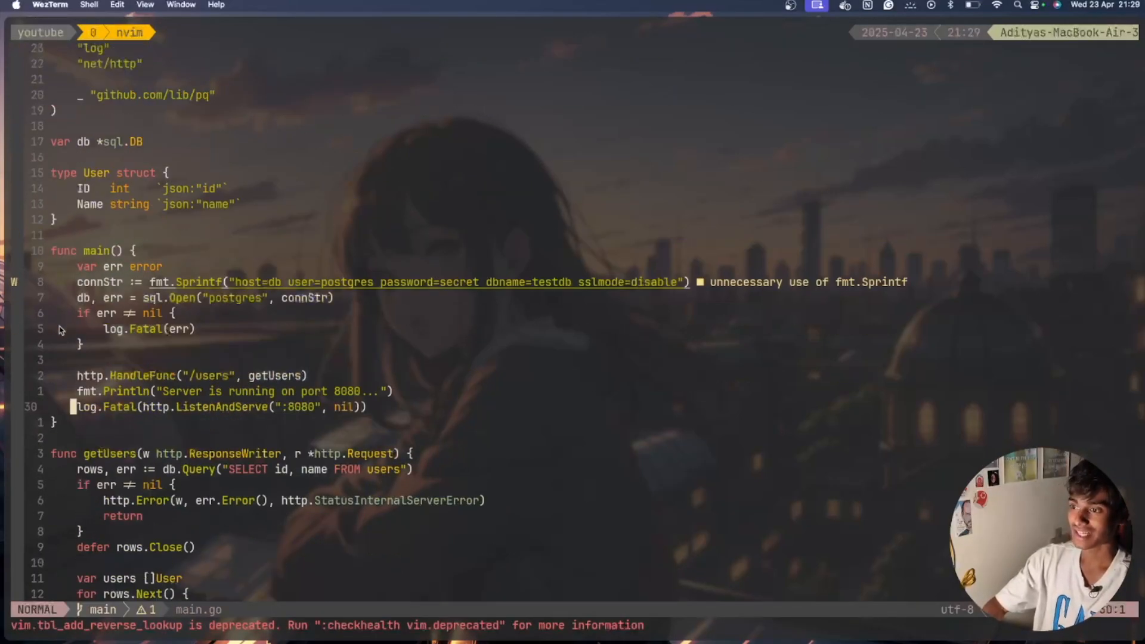
# Step: Register the /users/create route with http.HandleFunc in main()
pyautogui.scroll(-3)
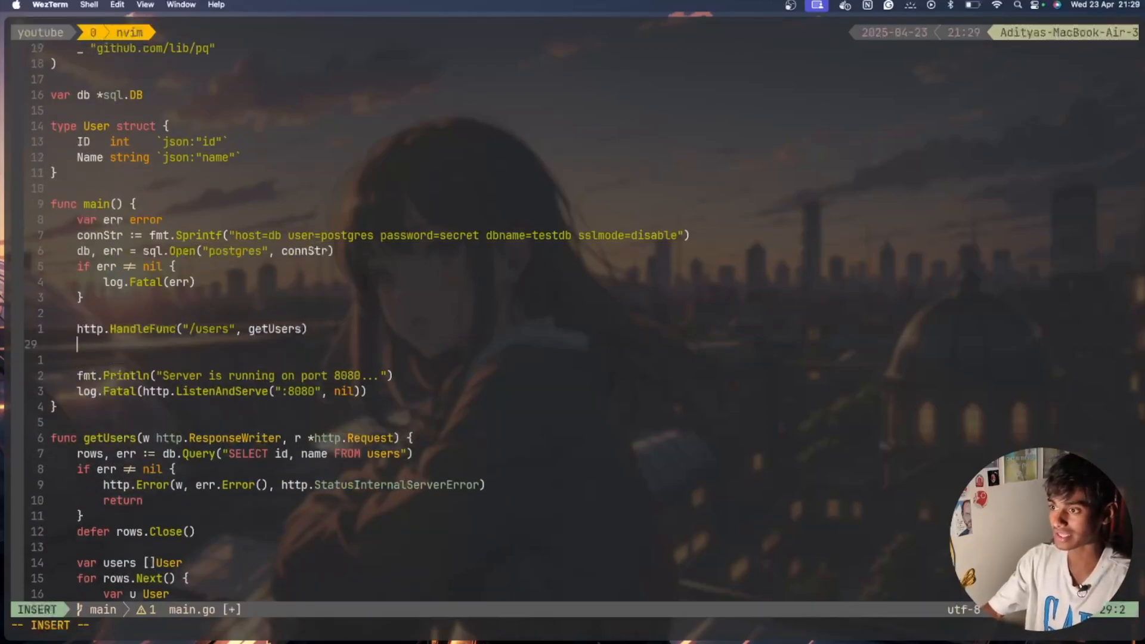
pyautogui.write('http.HandleFunc("')
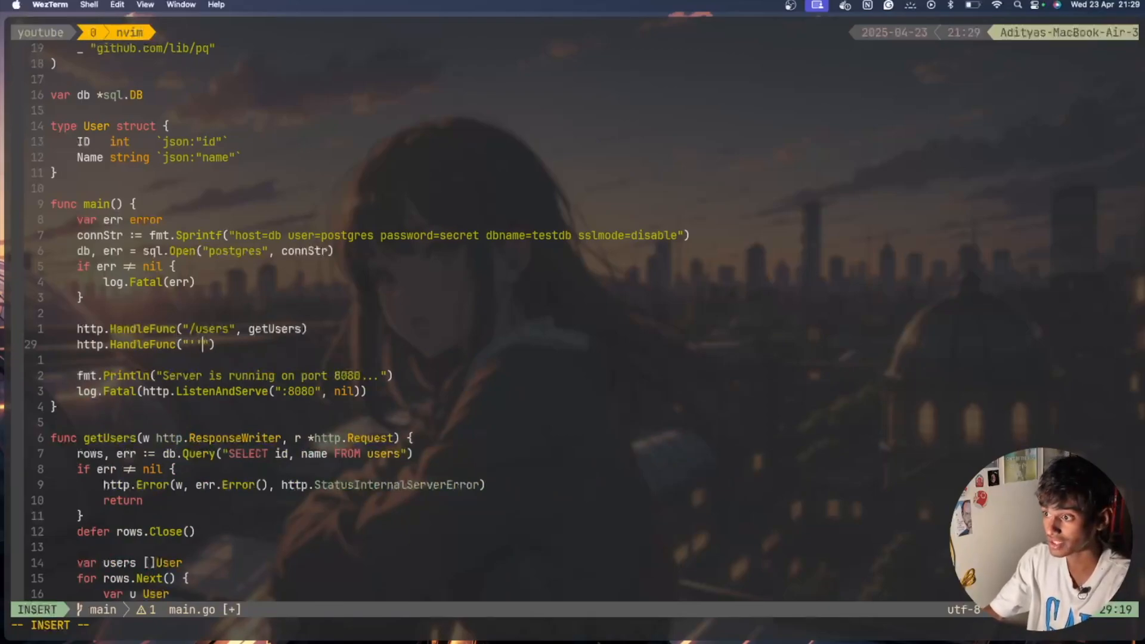
pyautogui.write('/us')
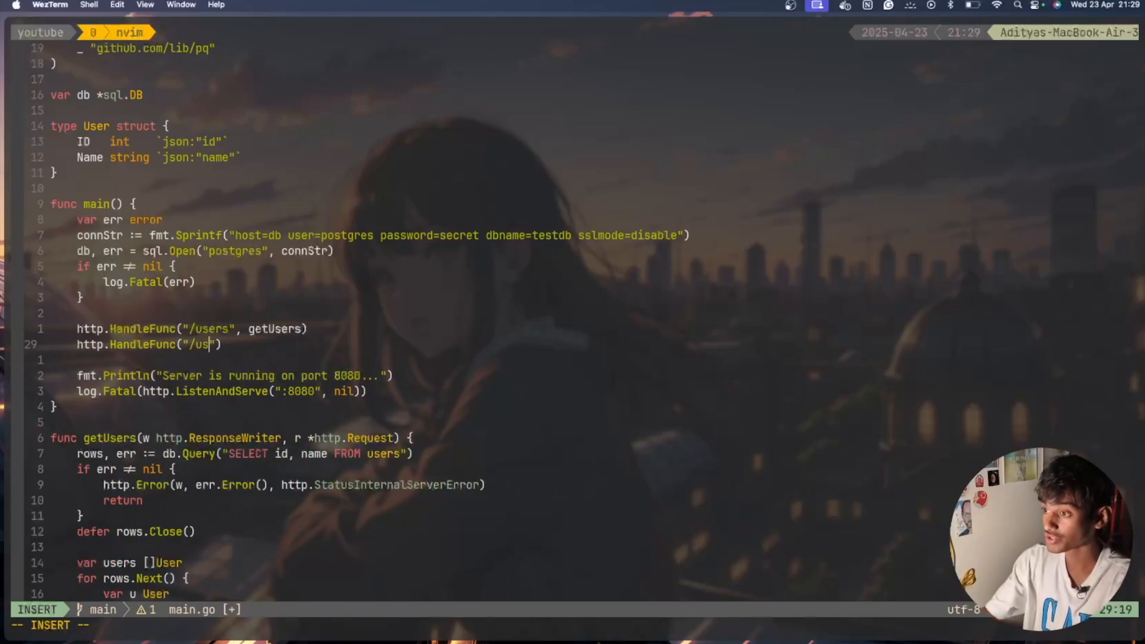
pyautogui.write('ers/c')
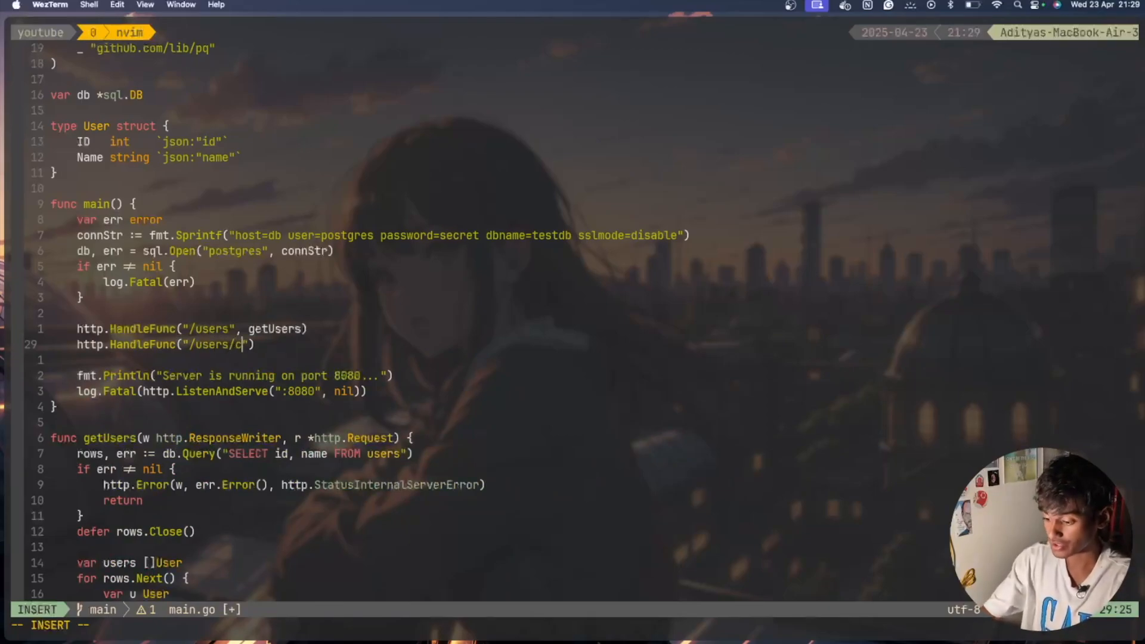
pyautogui.write('reate", createUser')
pyautogui.write('ht')
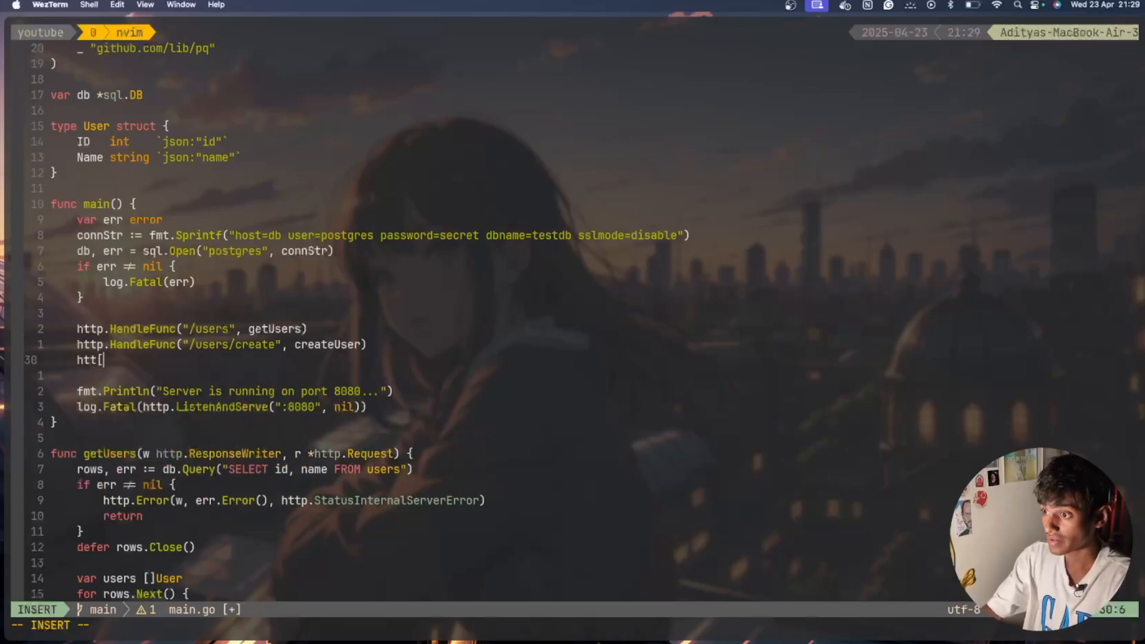
# Step: Add a /users/update route handled by updateUser, correcting a misspelled handler name
pyautogui.write('tp.Hab')
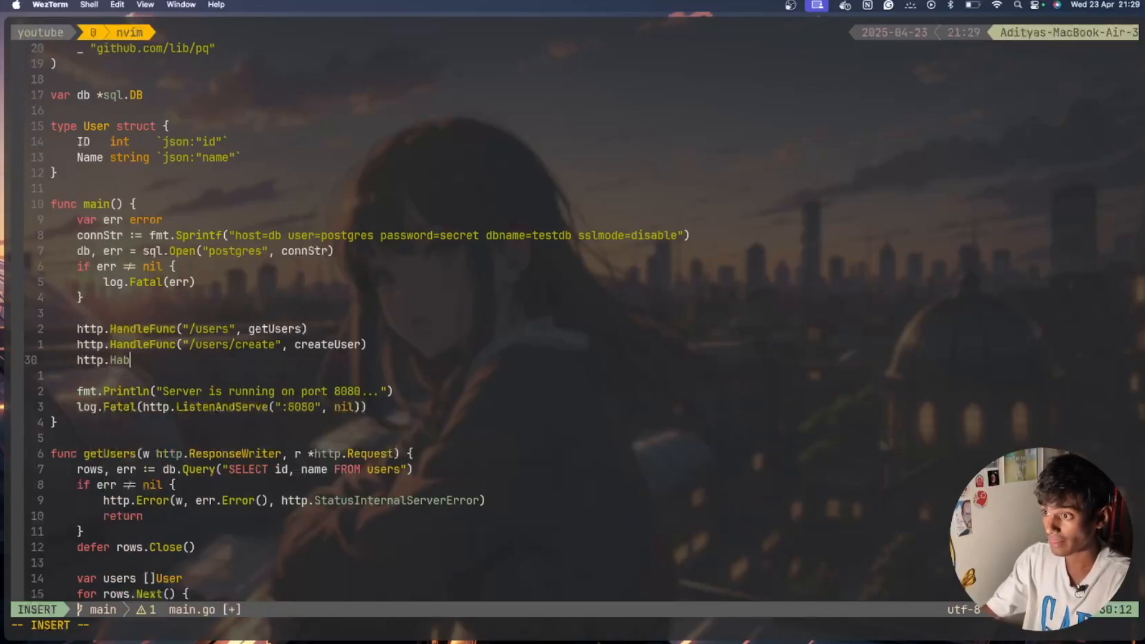
pyautogui.write('dleFunc(""')
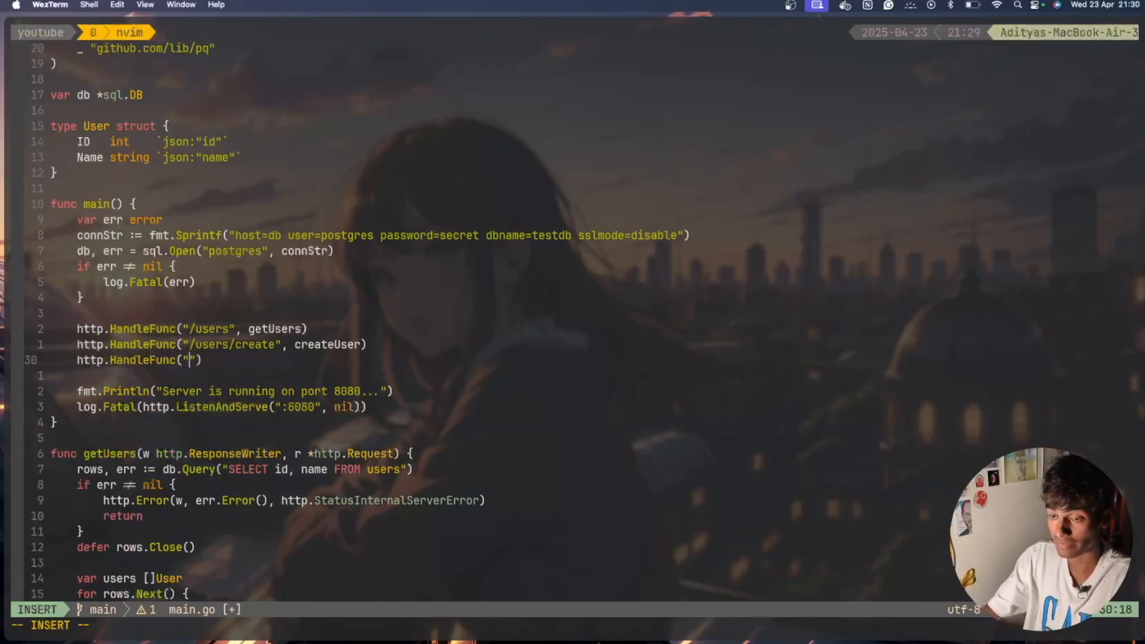
pyautogui.write('users/d')
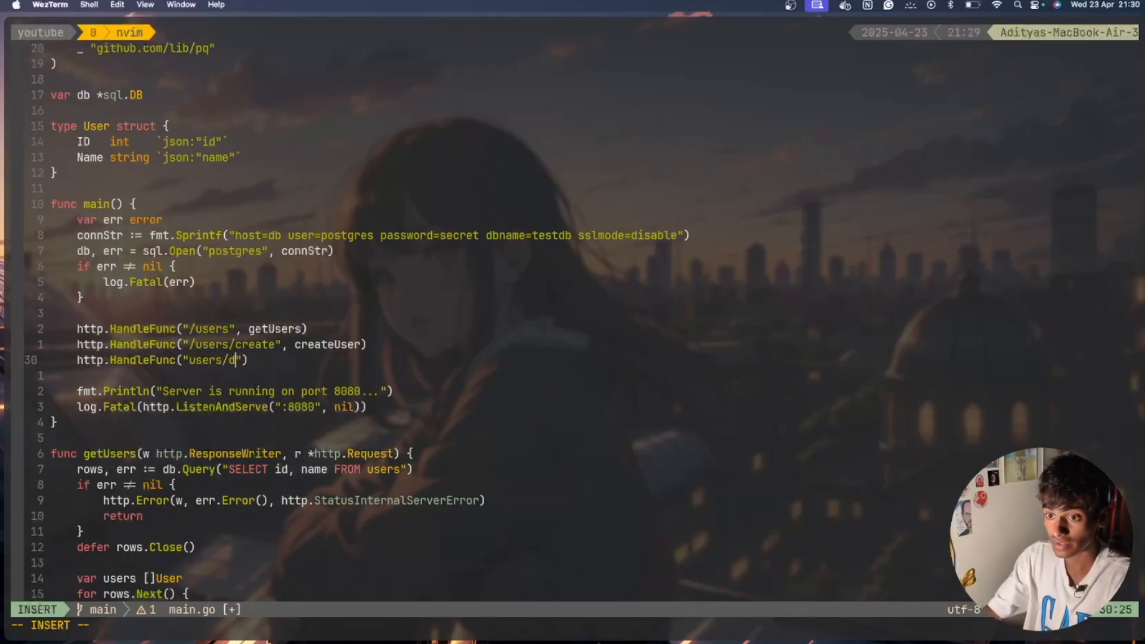
pyautogui.write('up')
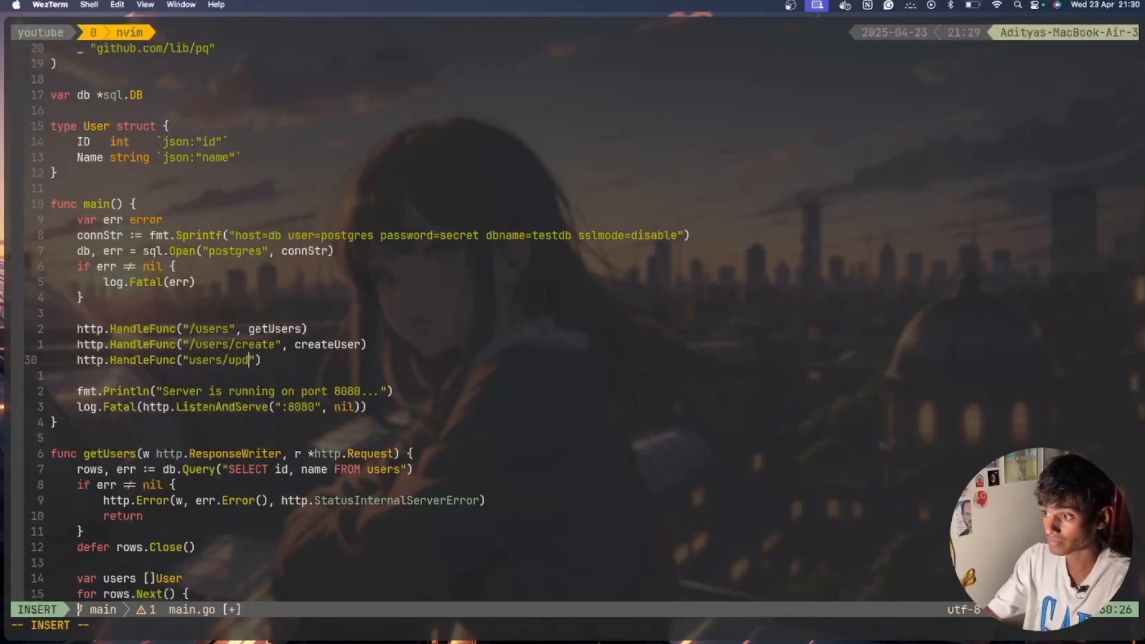
pyautogui.write('ate", creta')
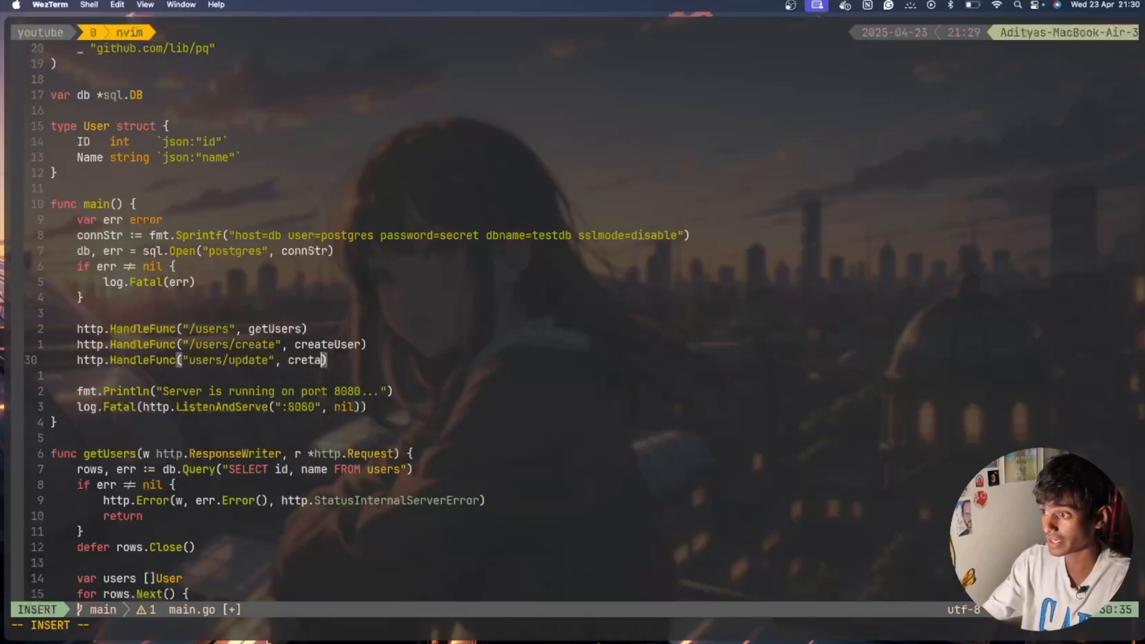
pyautogui.press('BackSpace')
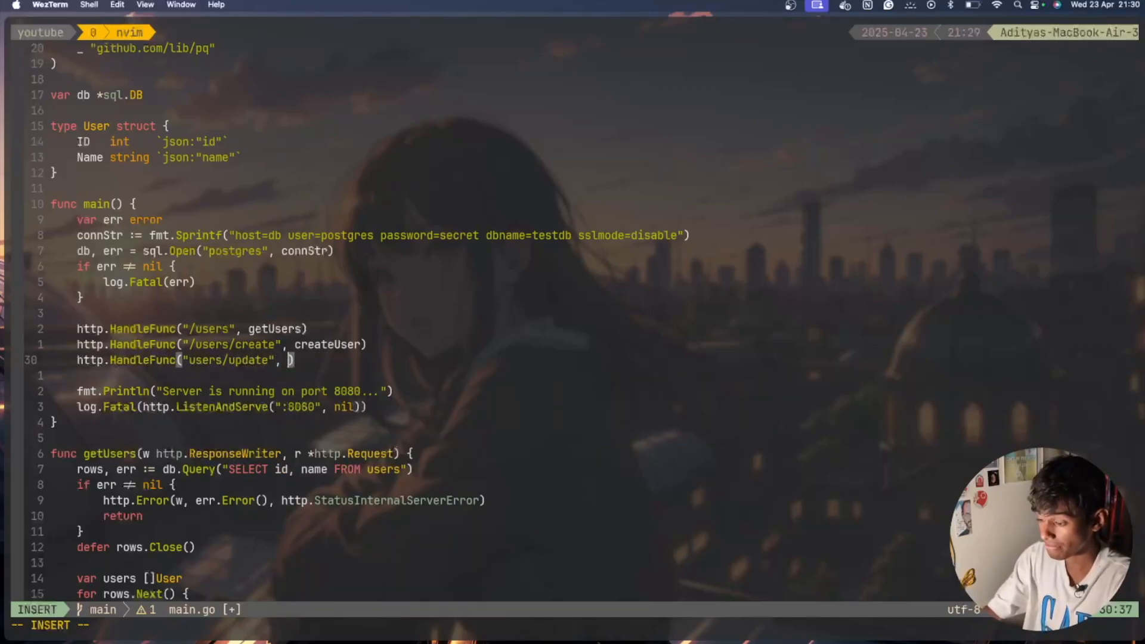
pyautogui.write('updateUser')
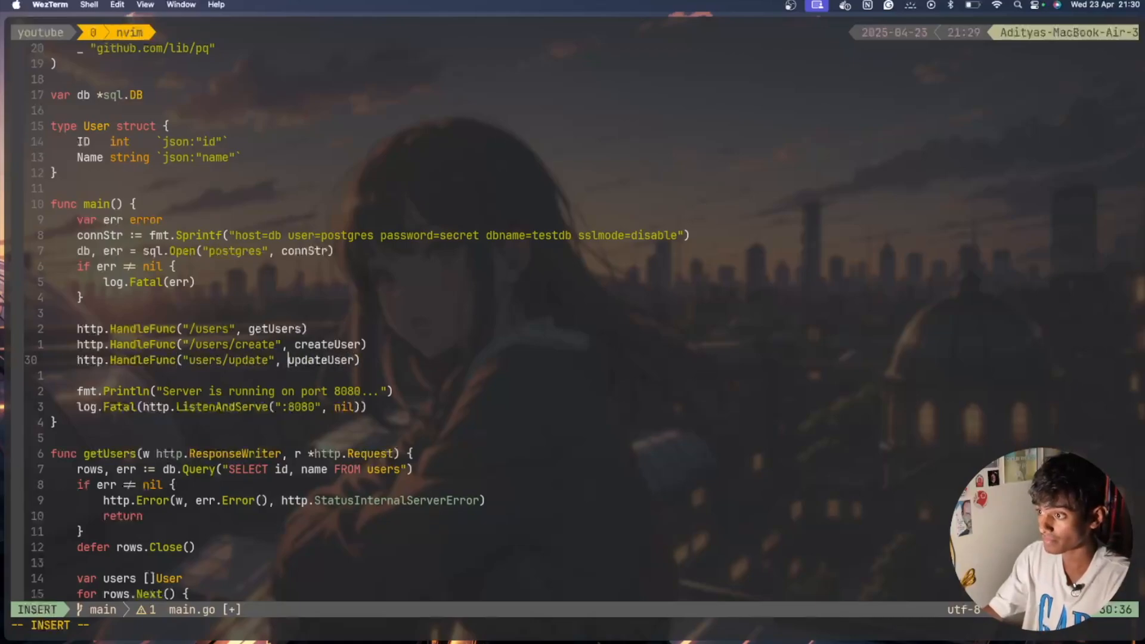
# Step: Add the user/delete route handled by deleteUser and save main.go
pyautogui.write('http.Ha')
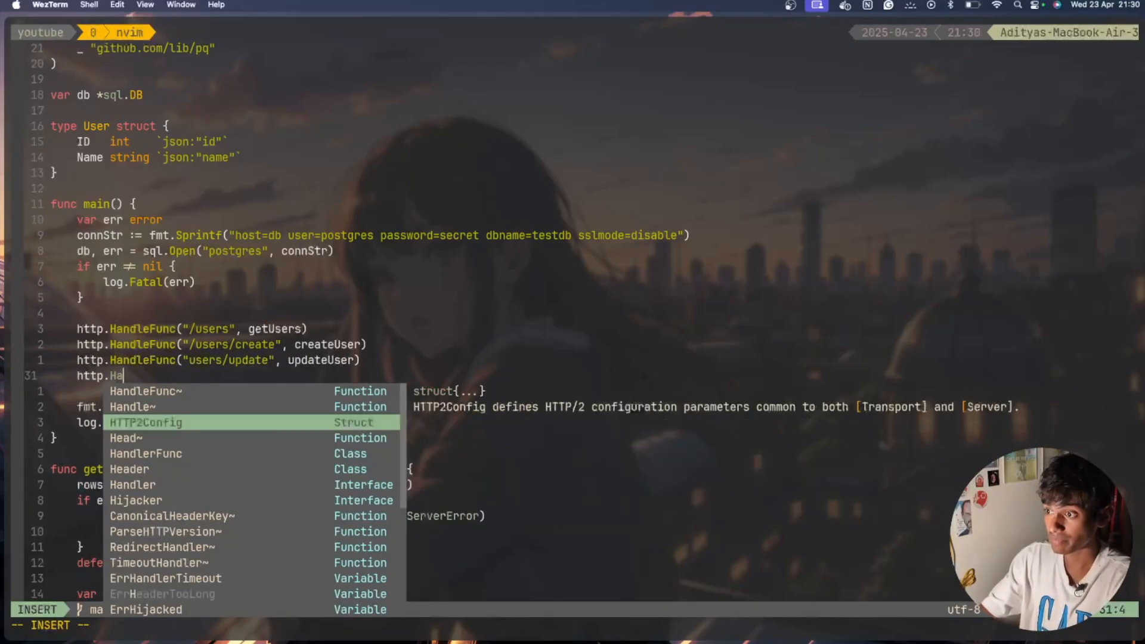
pyautogui.write('ndlerFunc("')
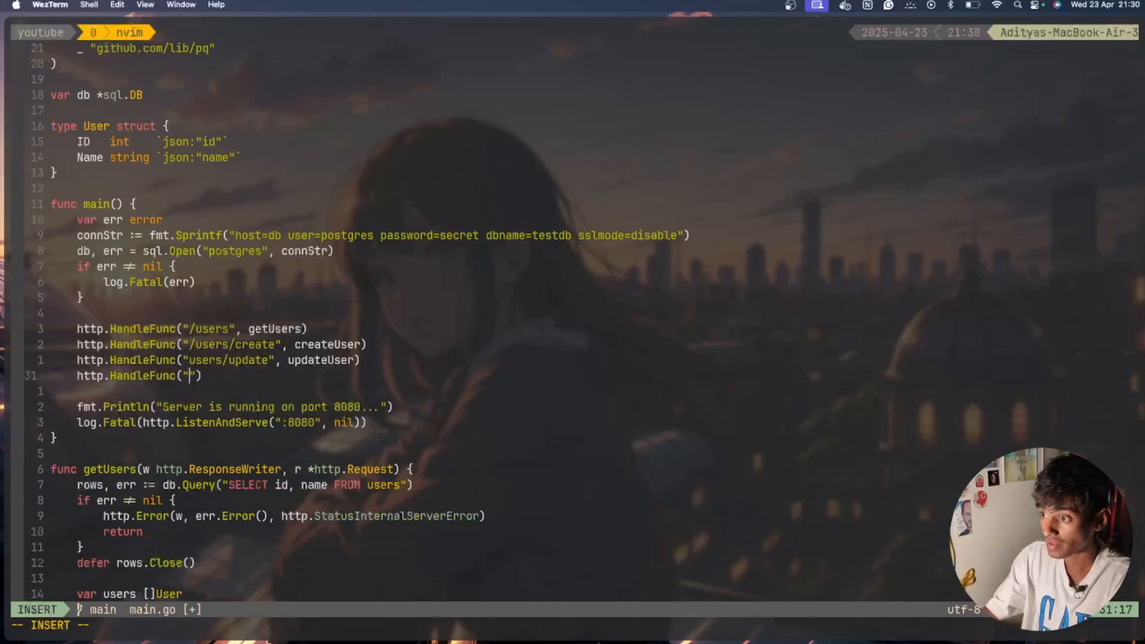
pyautogui.write('user/delete')
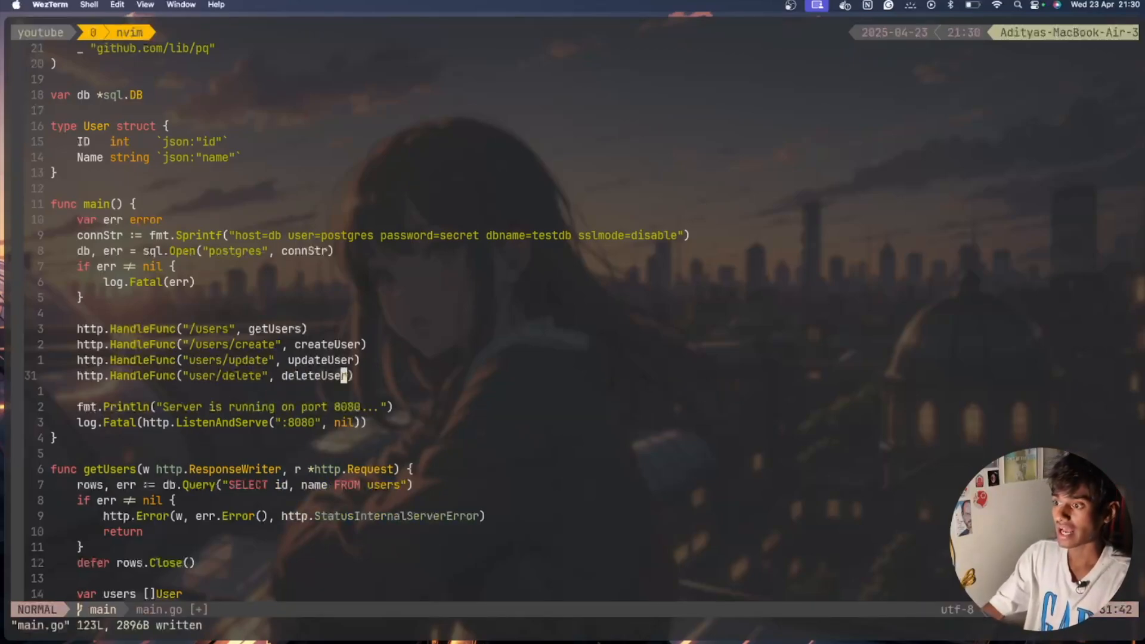
pyautogui.scroll(-3)
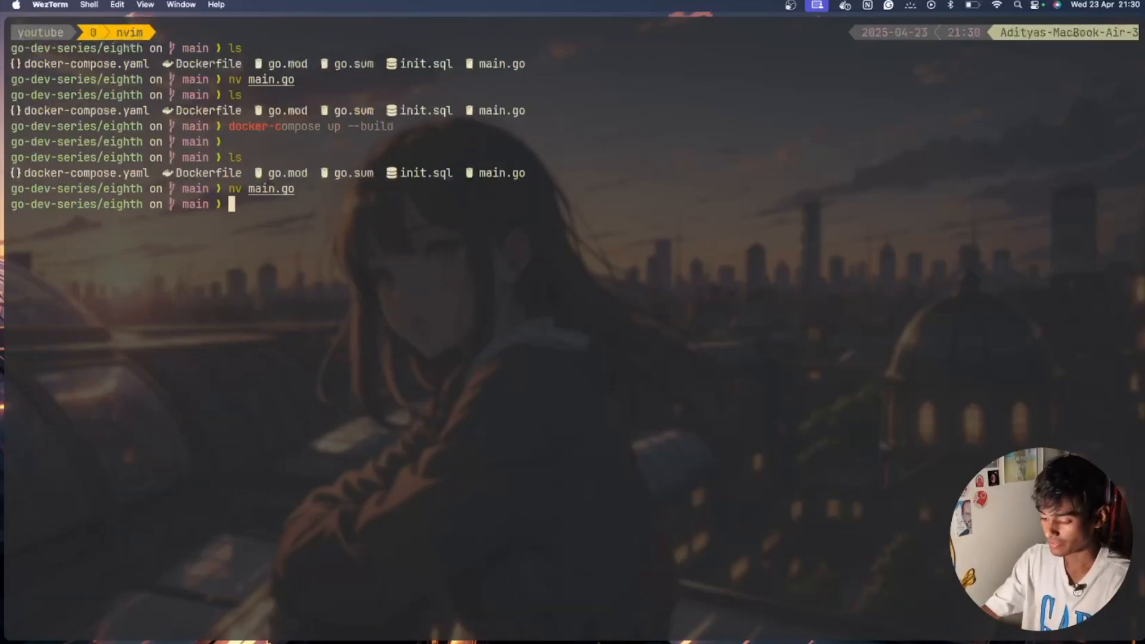
# Step: Run docker-compose up --build to rebuild the API and Postgres containers
pyautogui.write('docker-compose up --build')
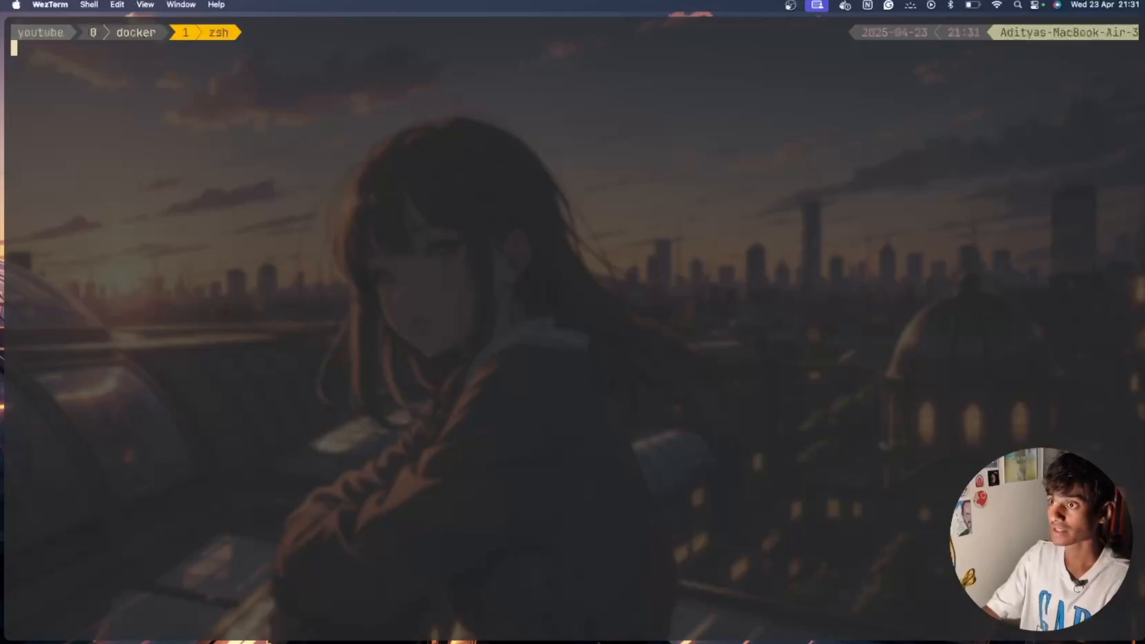
# Step: List the project files and draft a GET /users request without running it
pyautogui.write('ls')
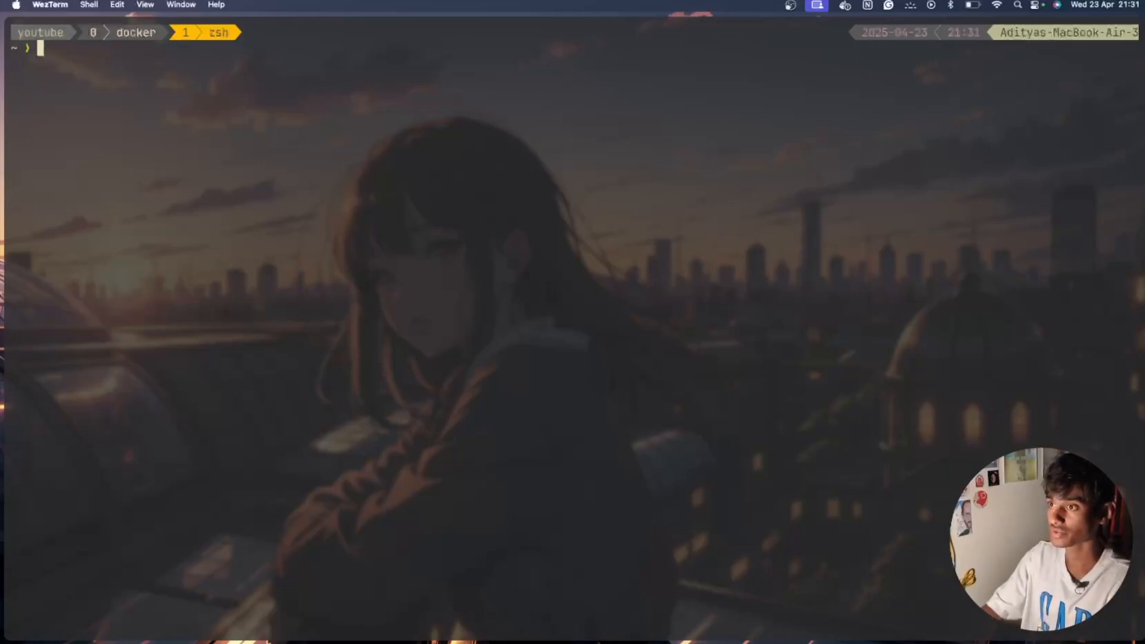
pyautogui.write('curl -X GET http://localhost:8080/users | jq')
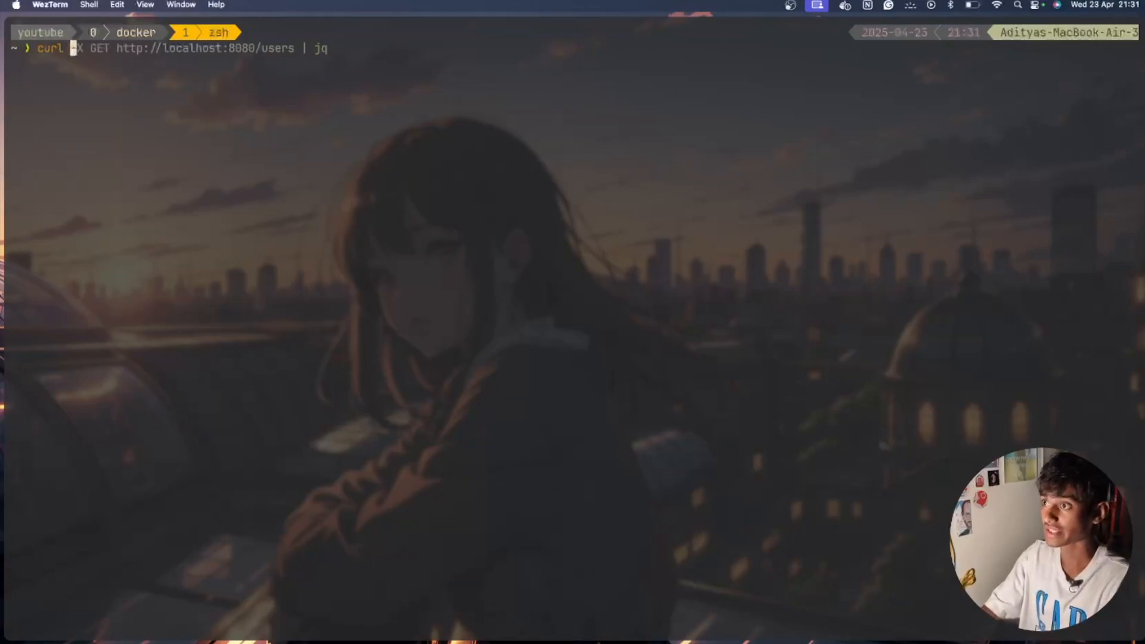
pyautogui.press('Return')
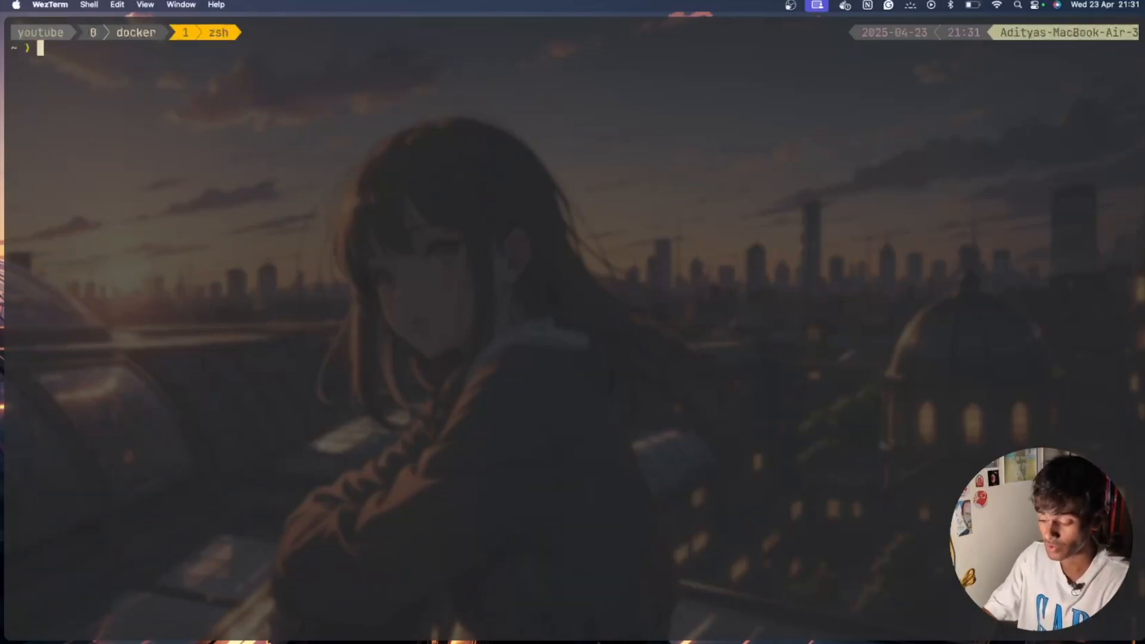
# Step: Build a curl POST to localhost:8080/users/create with a Content-Type: application/json header
pyautogui.write('curl -X PO')
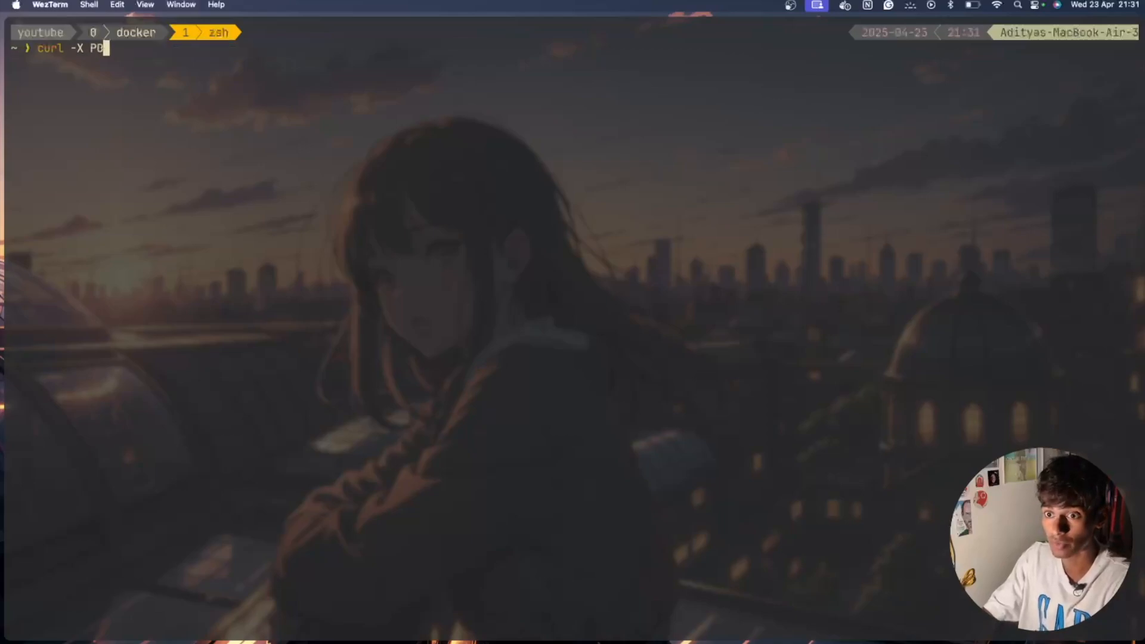
pyautogui.write('ST http')
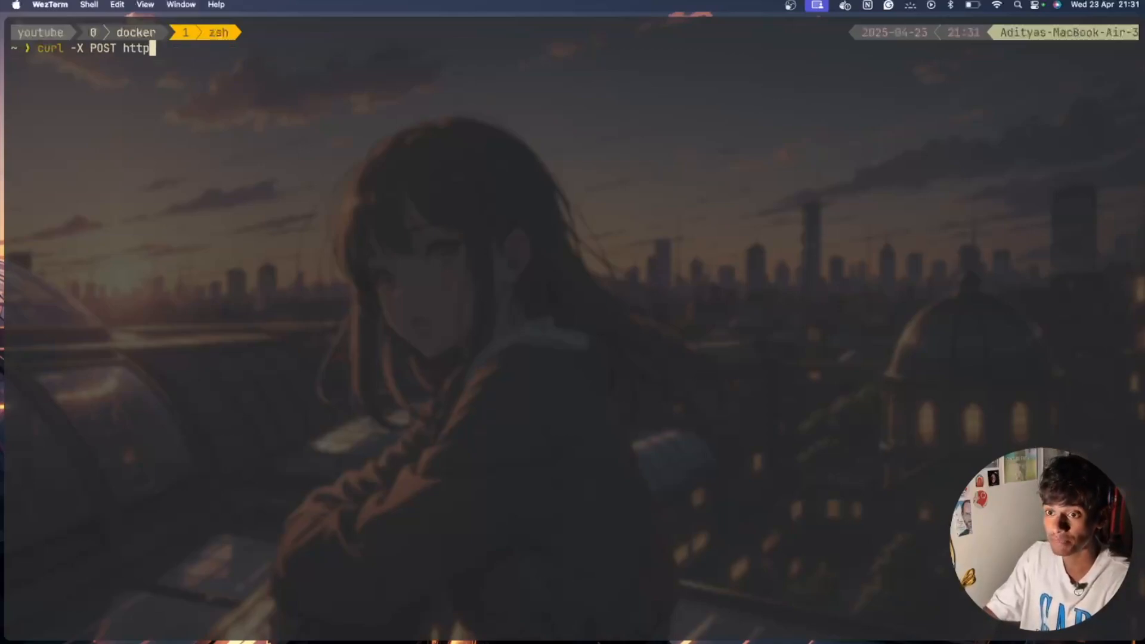
pyautogui.write('://localhost:8')
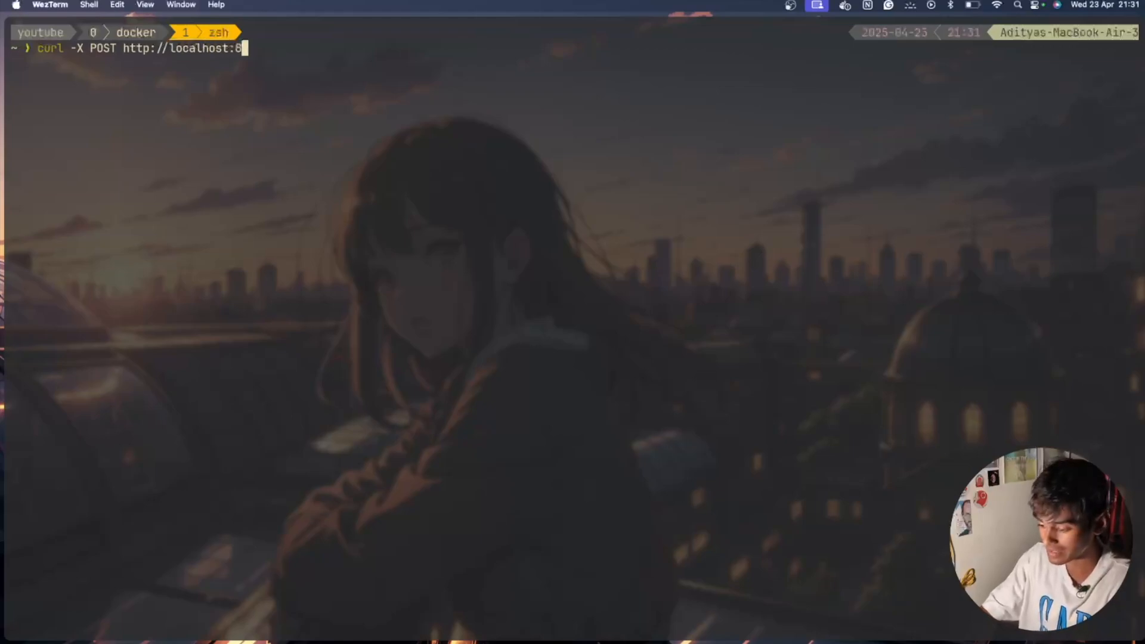
pyautogui.write('080/users')
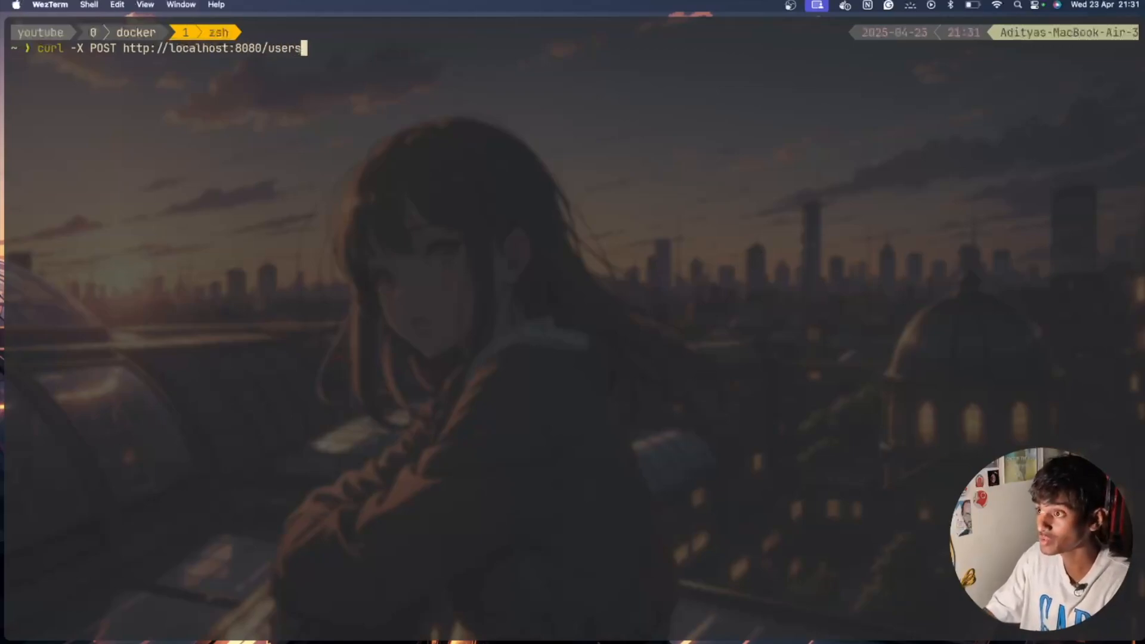
pyautogui.write('/create')
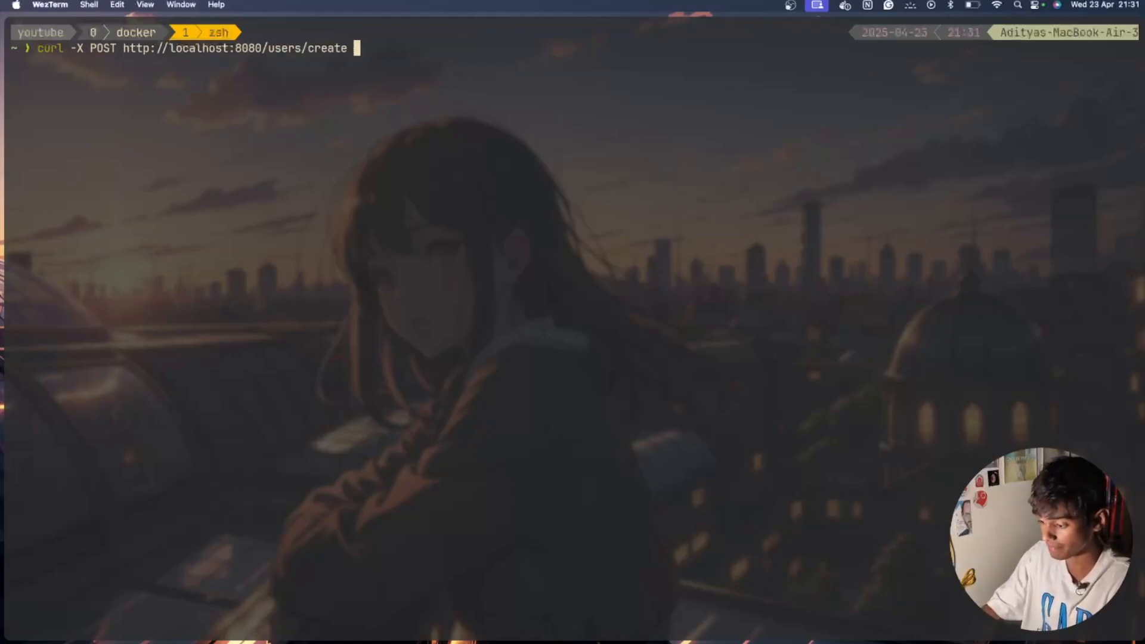
pyautogui.write('-H "')
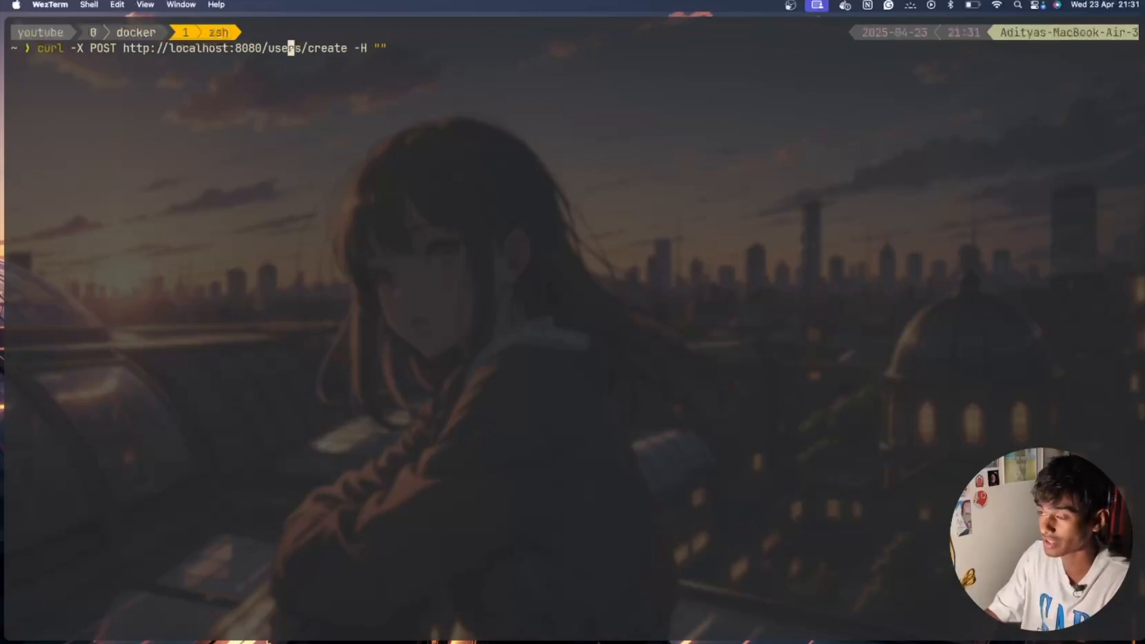
pyautogui.moveTo(138, 48)
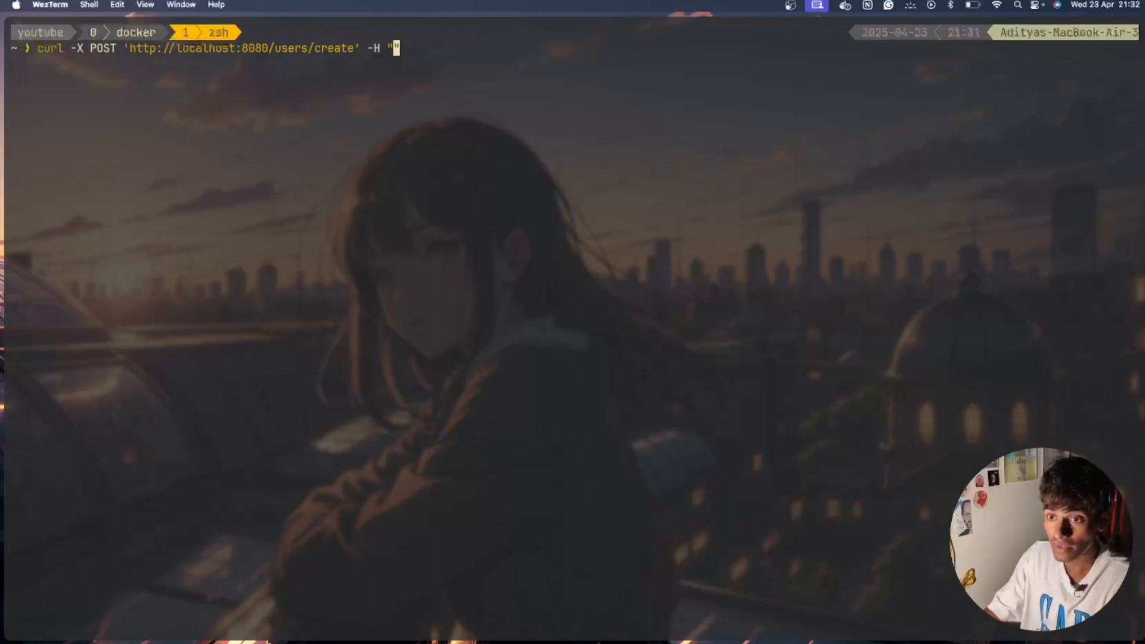
pyautogui.write('CO')
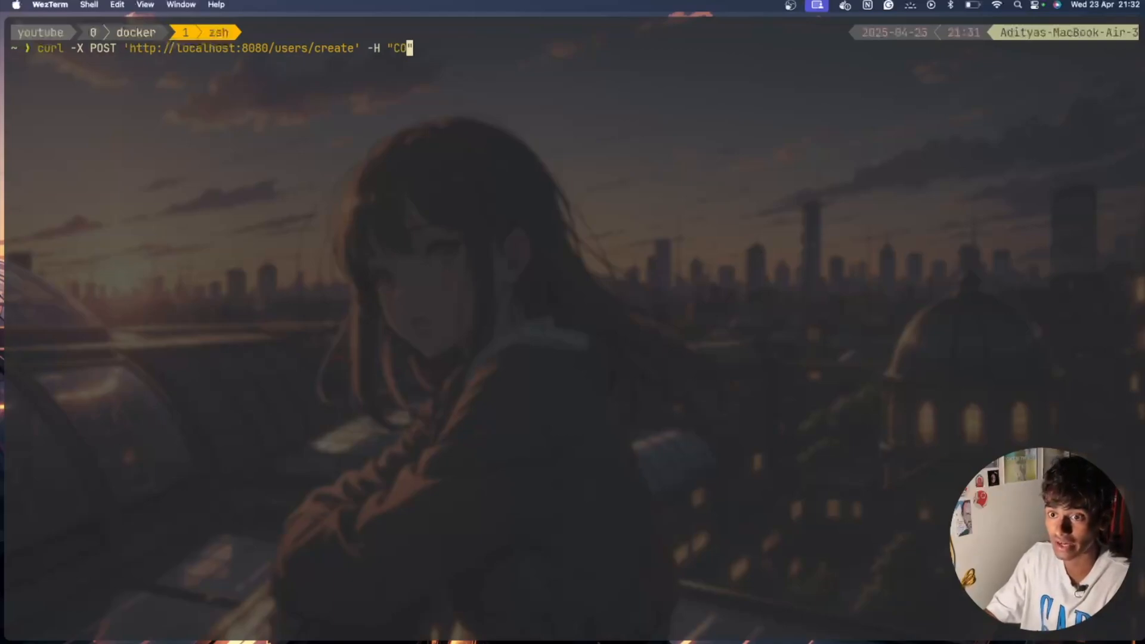
pyautogui.write('nte')
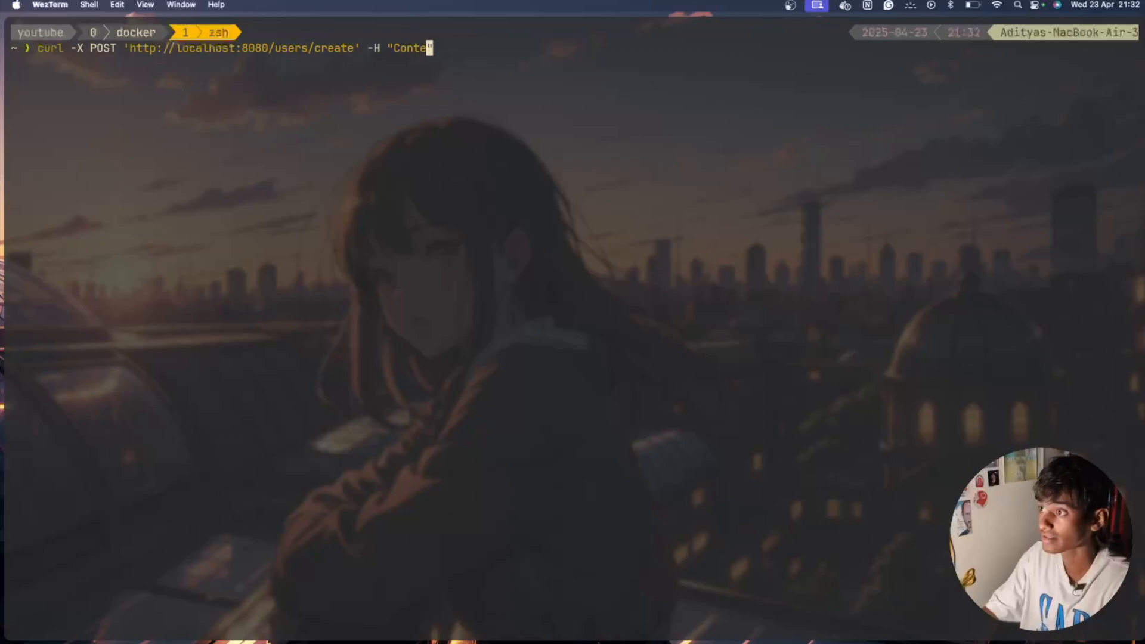
pyautogui.write('nt-Type')
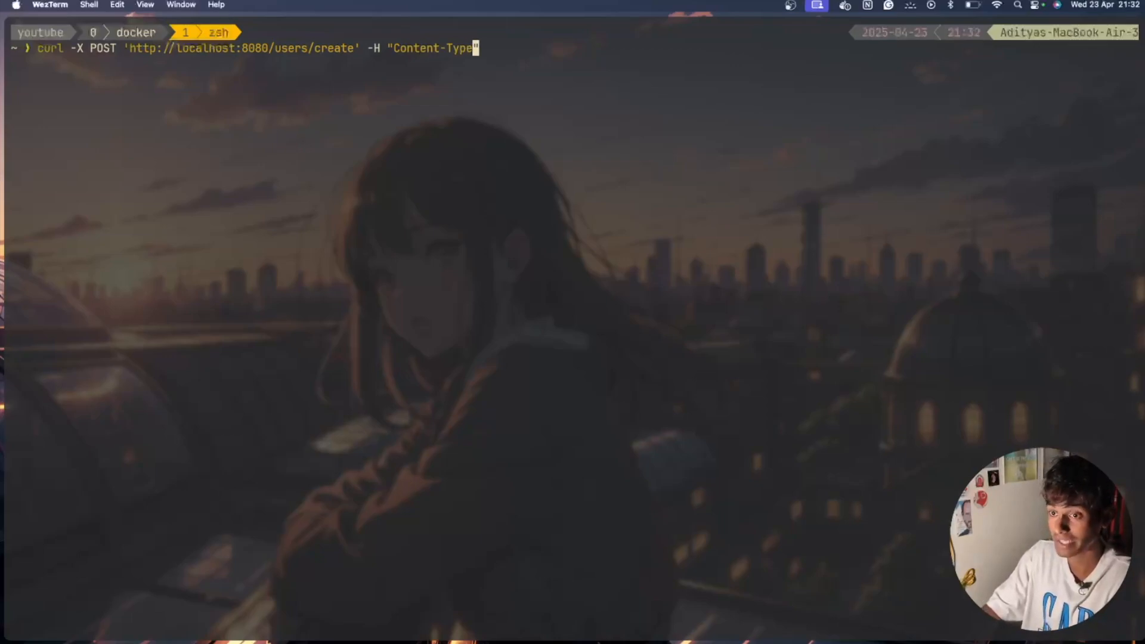
pyautogui.write(': application')
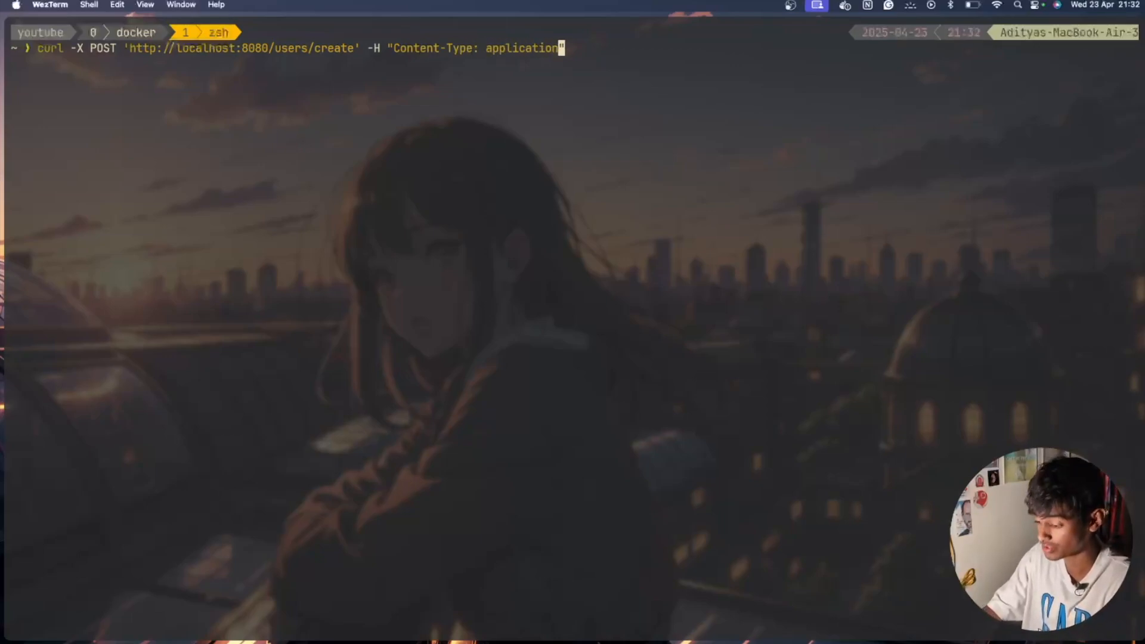
pyautogui.write('/json"')
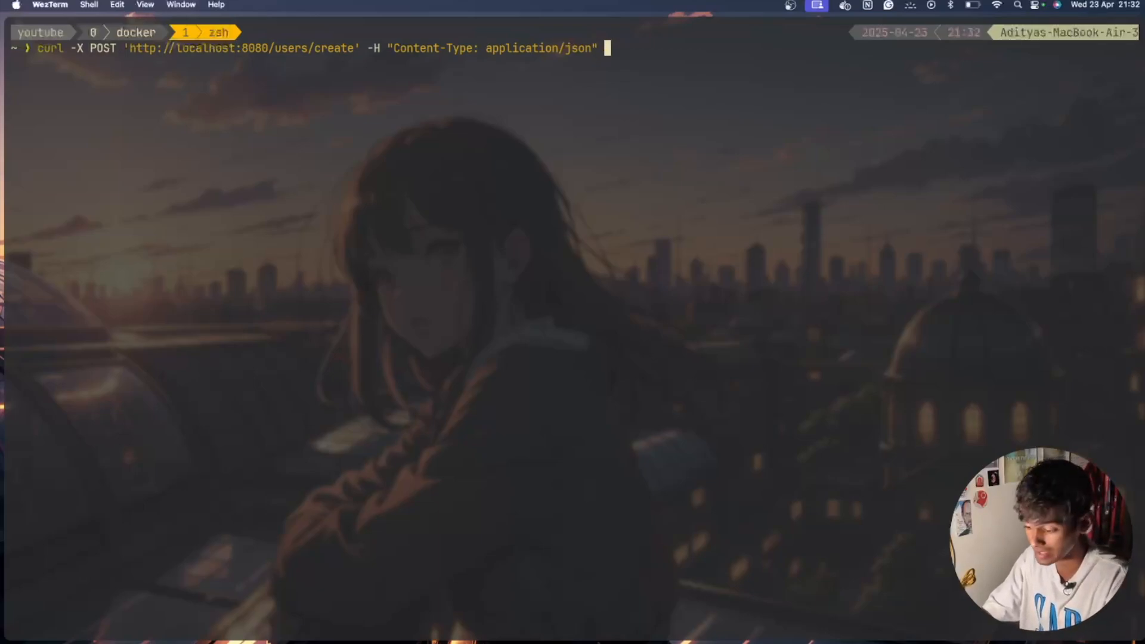
# Step: Send the body {"name": "David"} and list users with curl GET /users | jq
pyautogui.write('-d "')
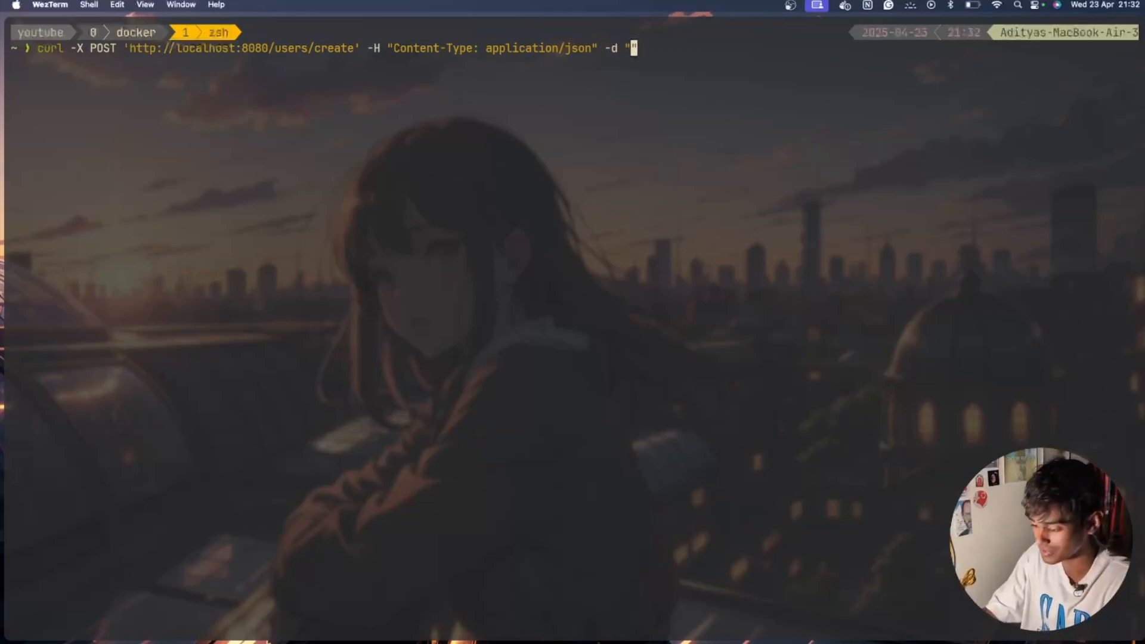
pyautogui.press('Backspace')
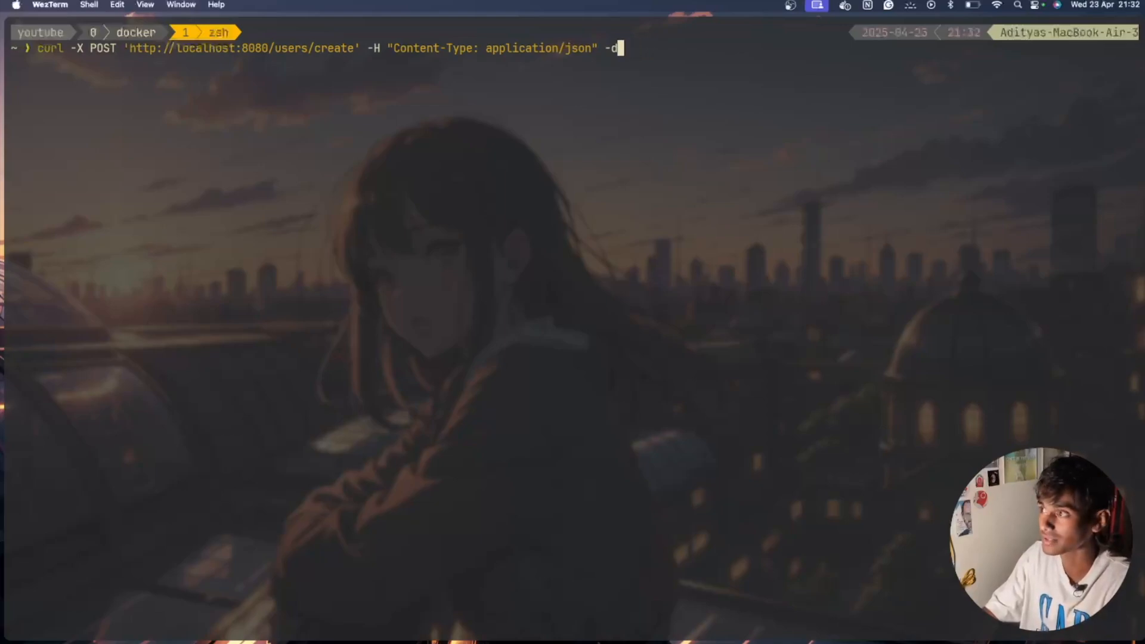
pyautogui.write('\'"')
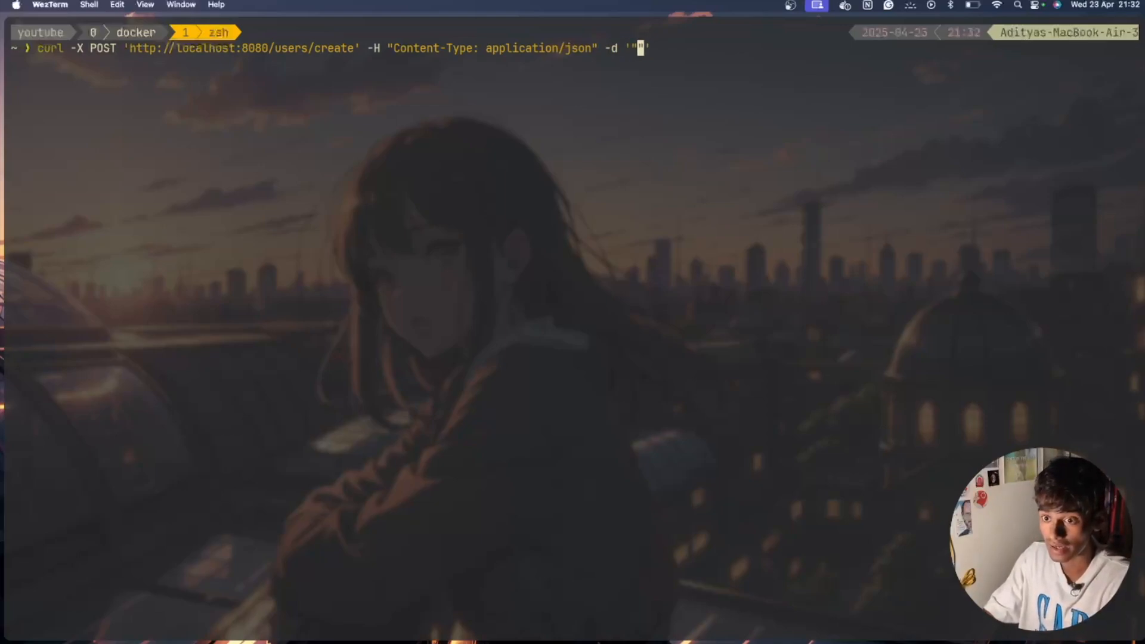
pyautogui.press('Backspace')
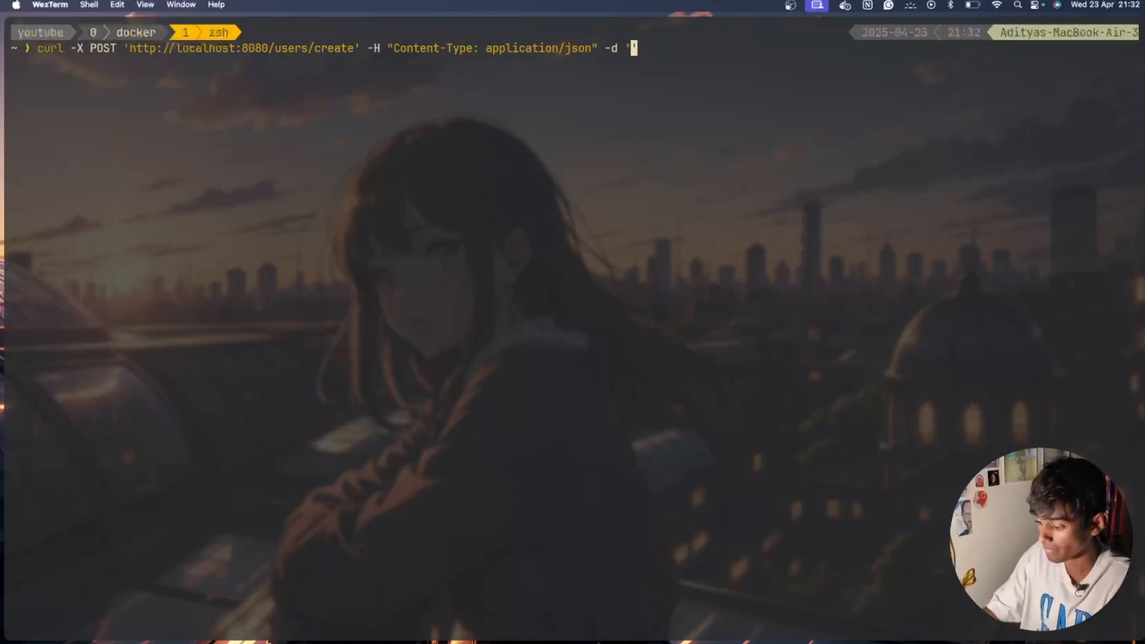
pyautogui.write('{"name"}')
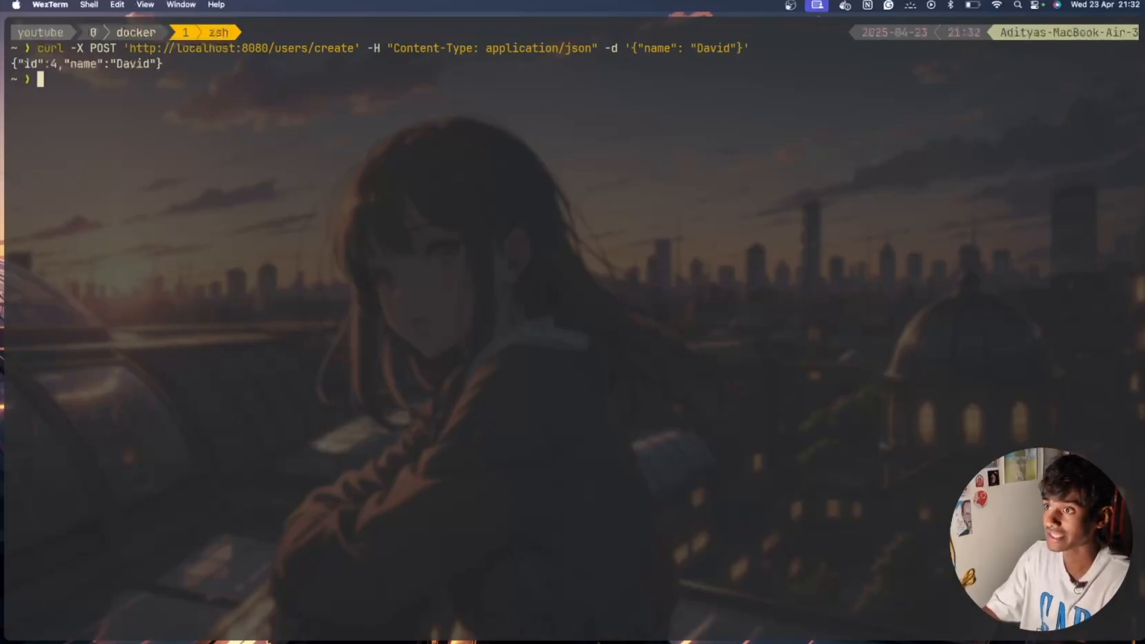
pyautogui.write('curl -X GET http://localhost:8080/users | jq')
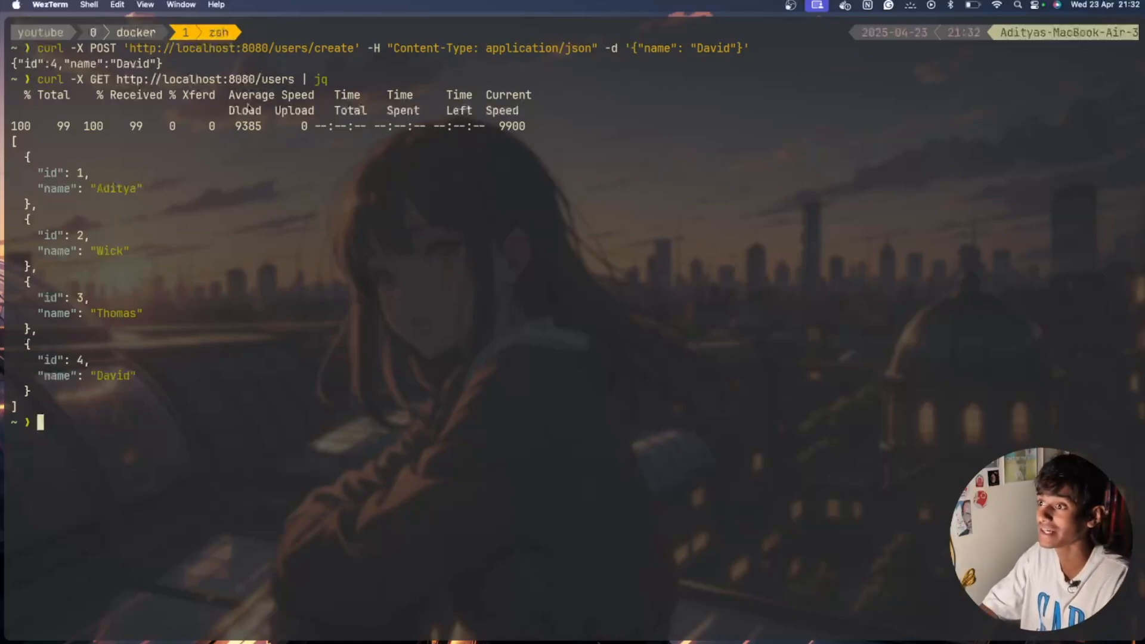
# Step: Create user Steve via /users/create and list users with curl GET /users | jq
pyautogui.write('c')
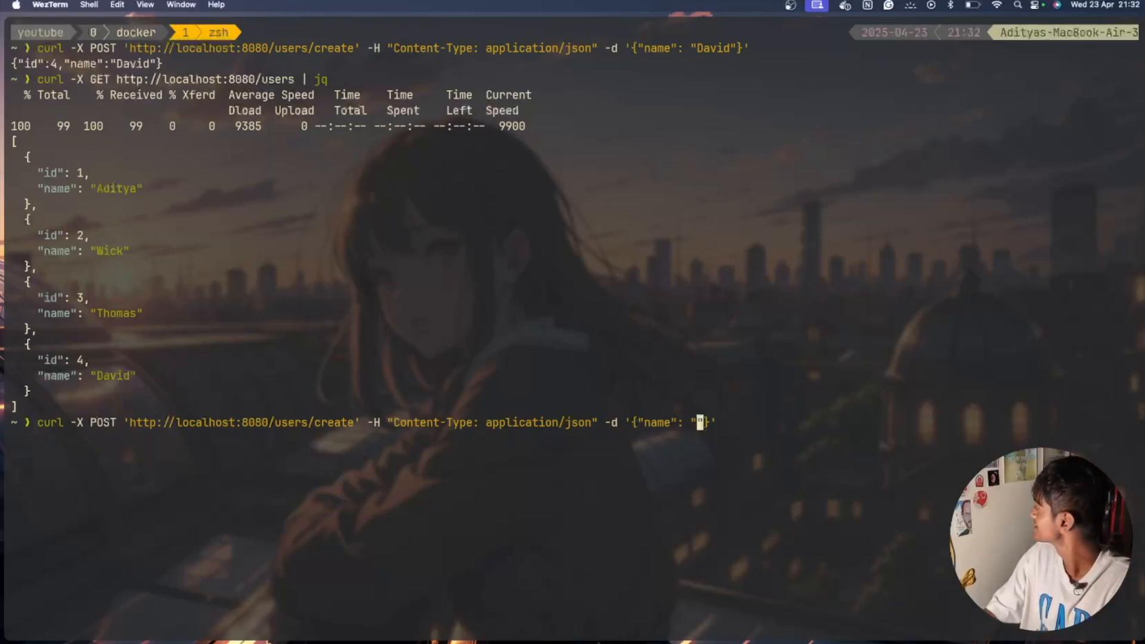
pyautogui.write('Steve')
pyautogui.press('Enter')
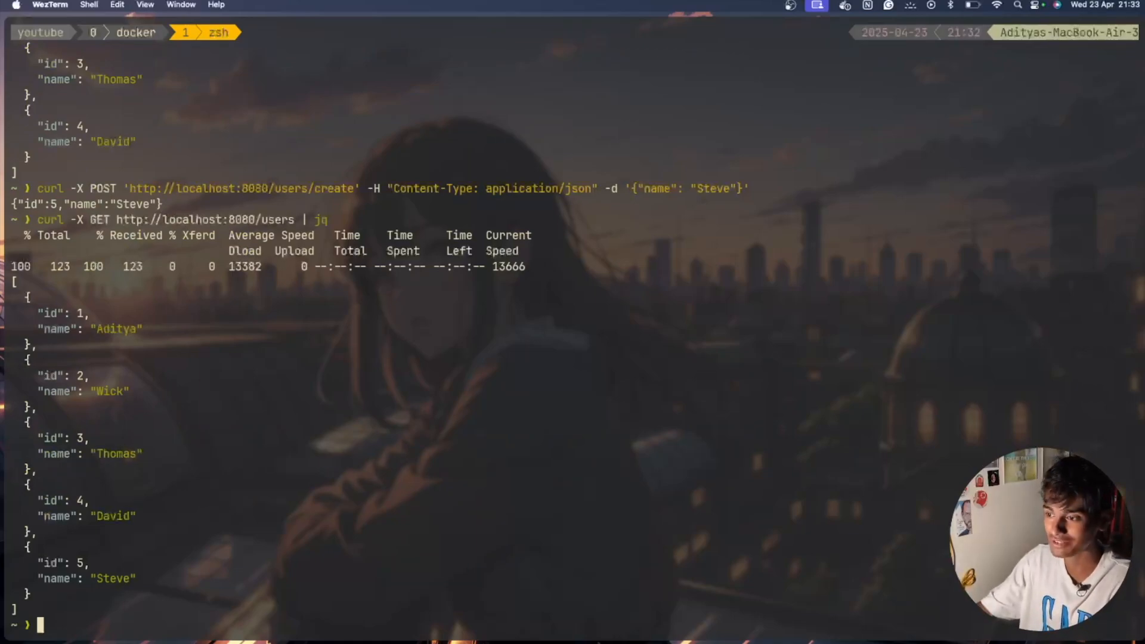
pyautogui.write('curl -X GET http://localhost:8080/users | jq')
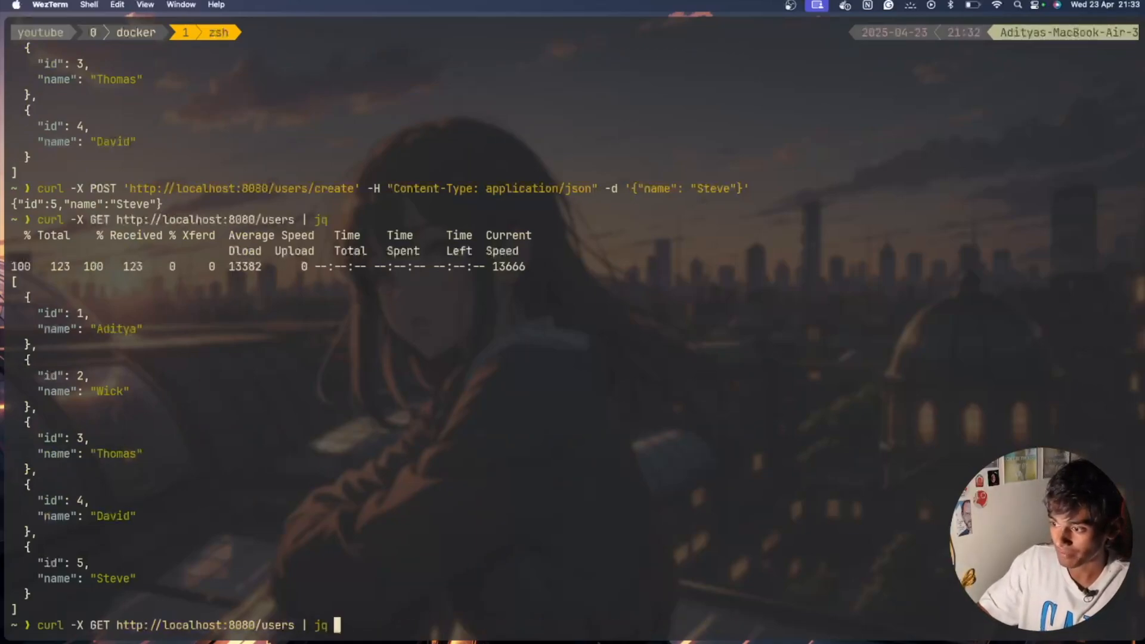
pyautogui.scroll(-3)
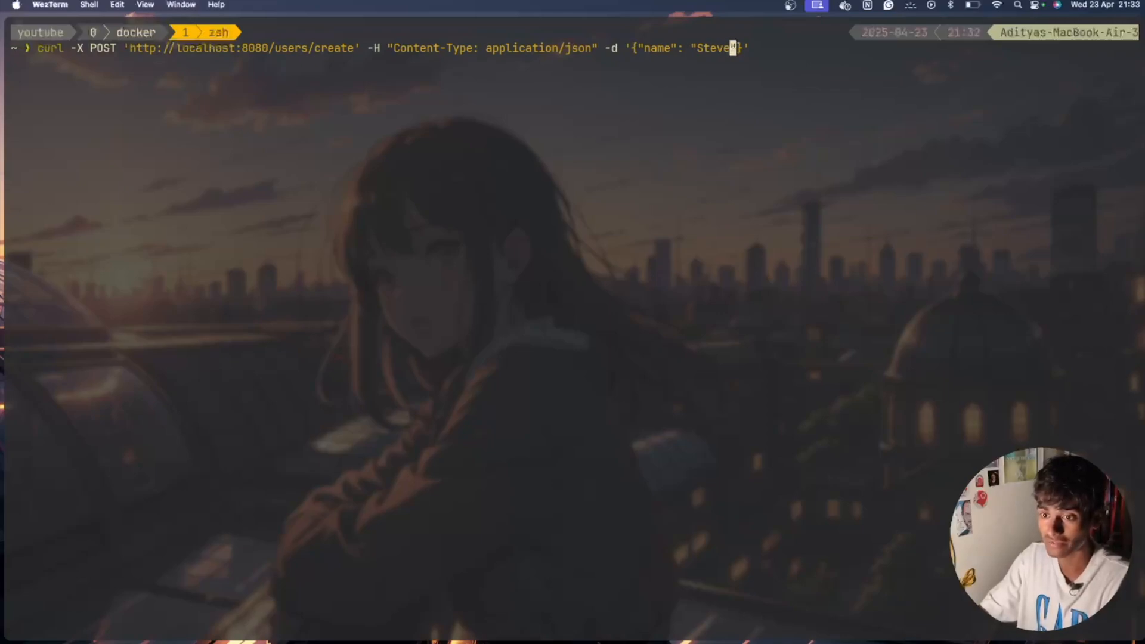
pyautogui.press('Backspace')
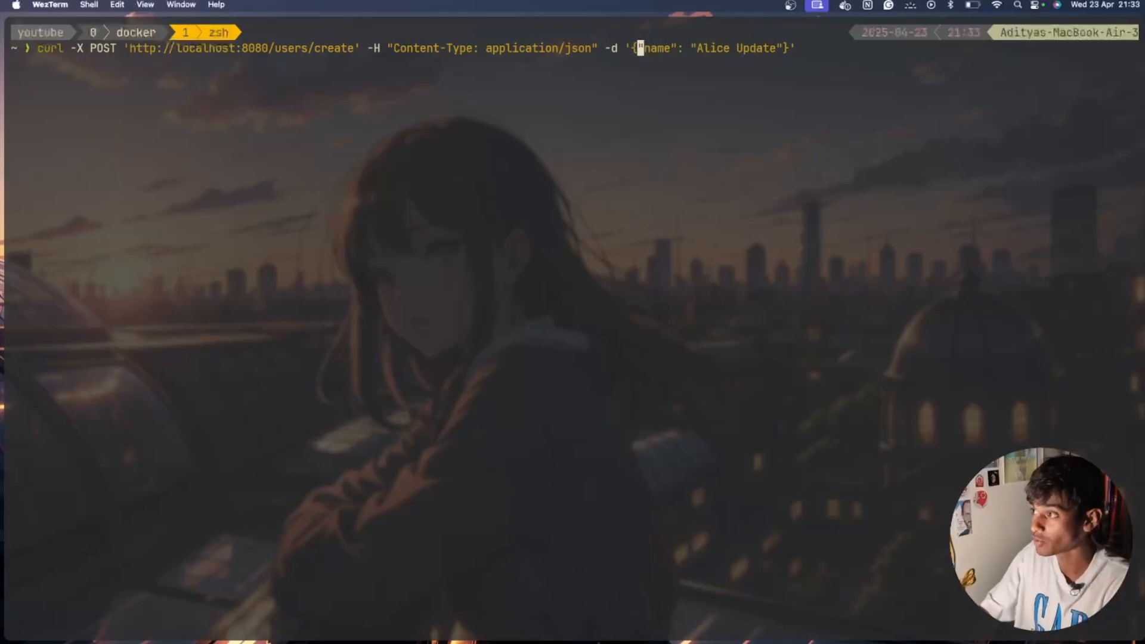
# Step: Send a PUT to /users/update with id 1 and name 'Alice Update', twice
pyautogui.write('"id": 1, "')
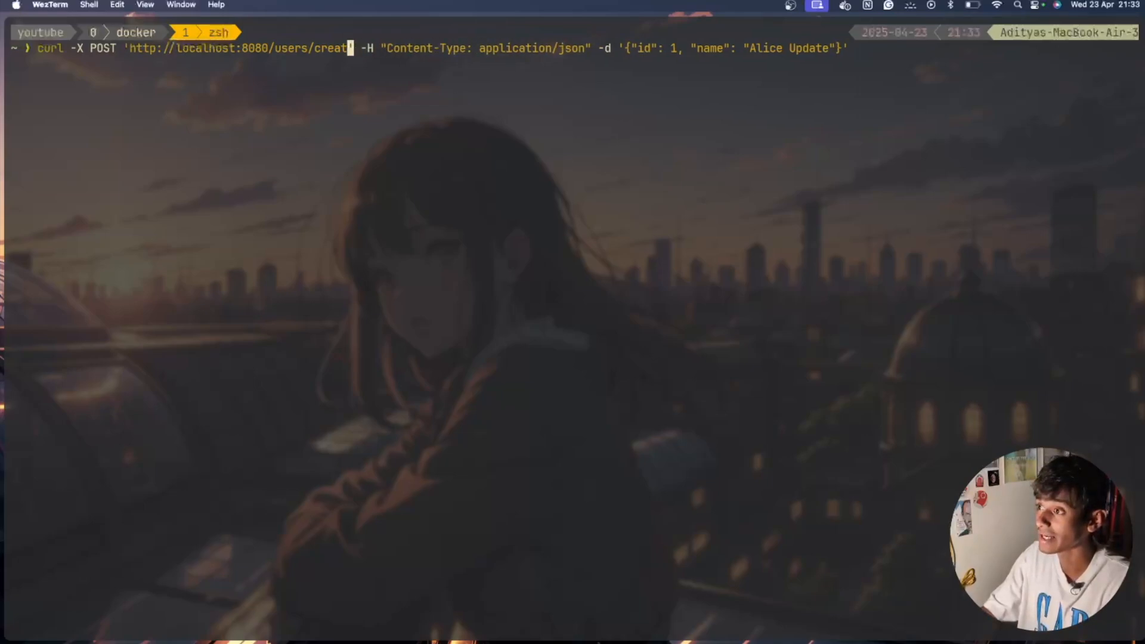
pyautogui.write('update')
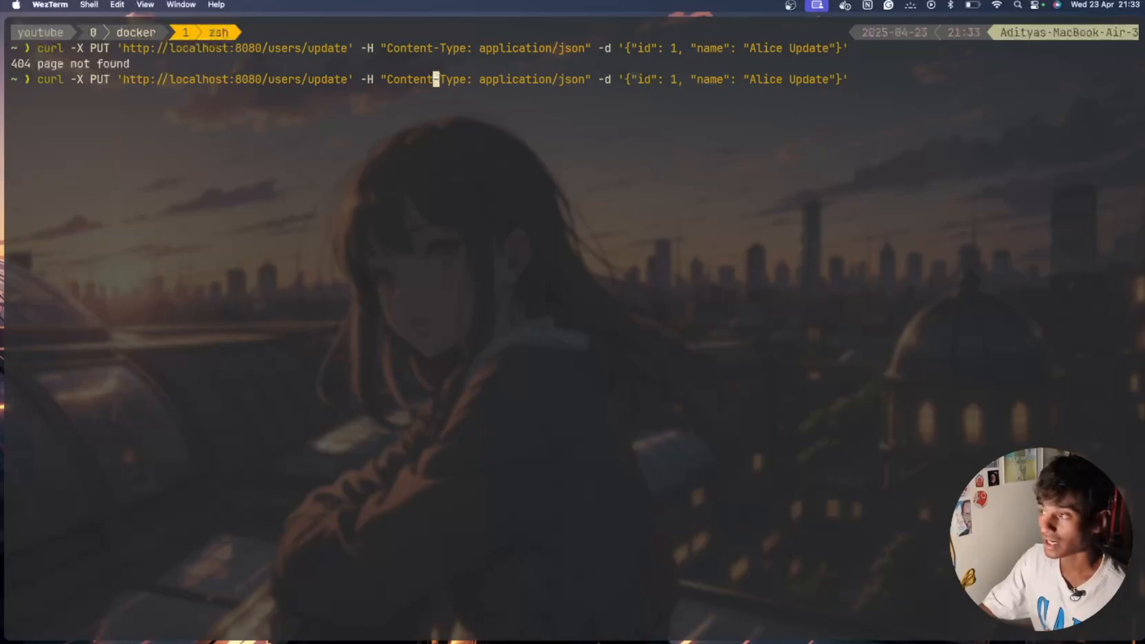
pyautogui.press('Return')
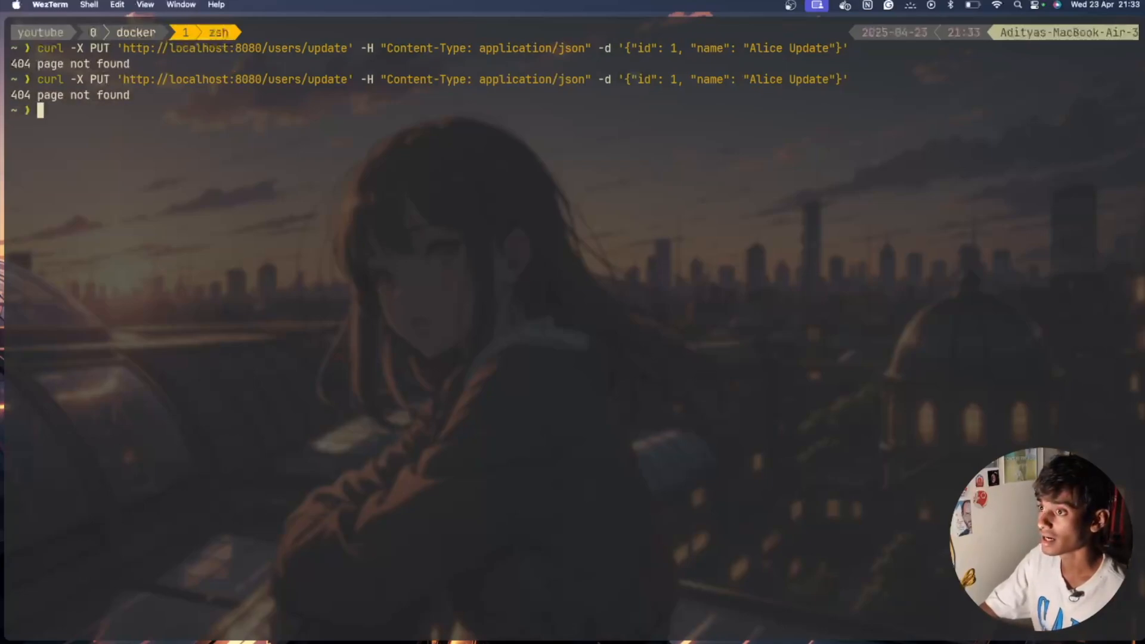
# Step: Switch to the Neovim tab and scroll through the updateUser handler in main.go
pyautogui.press('Enter')
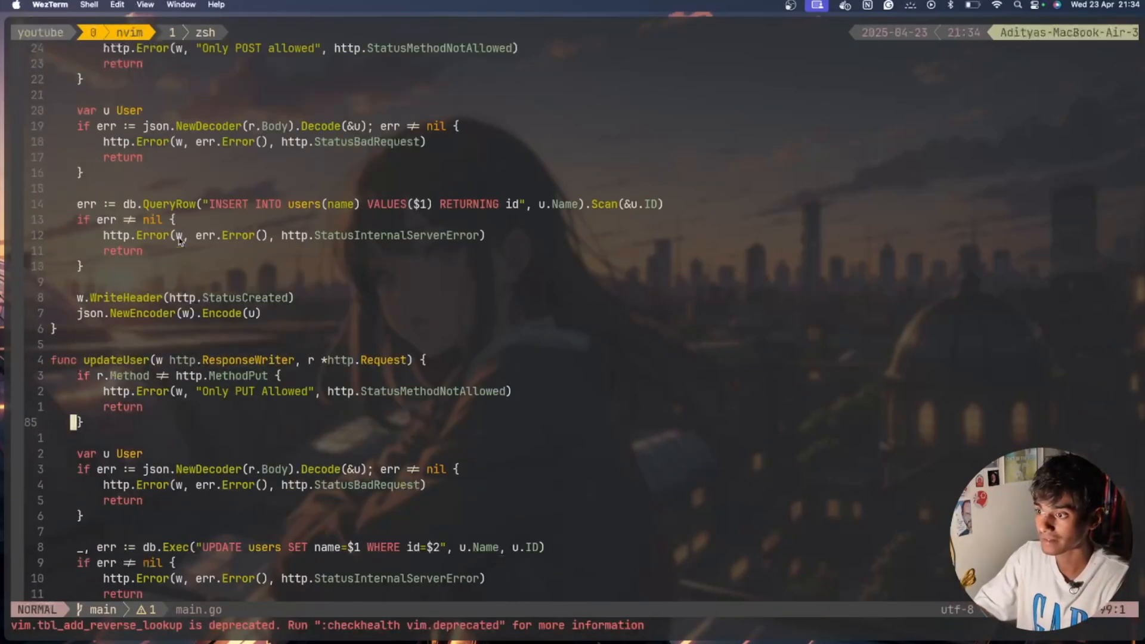
pyautogui.scroll(-3)
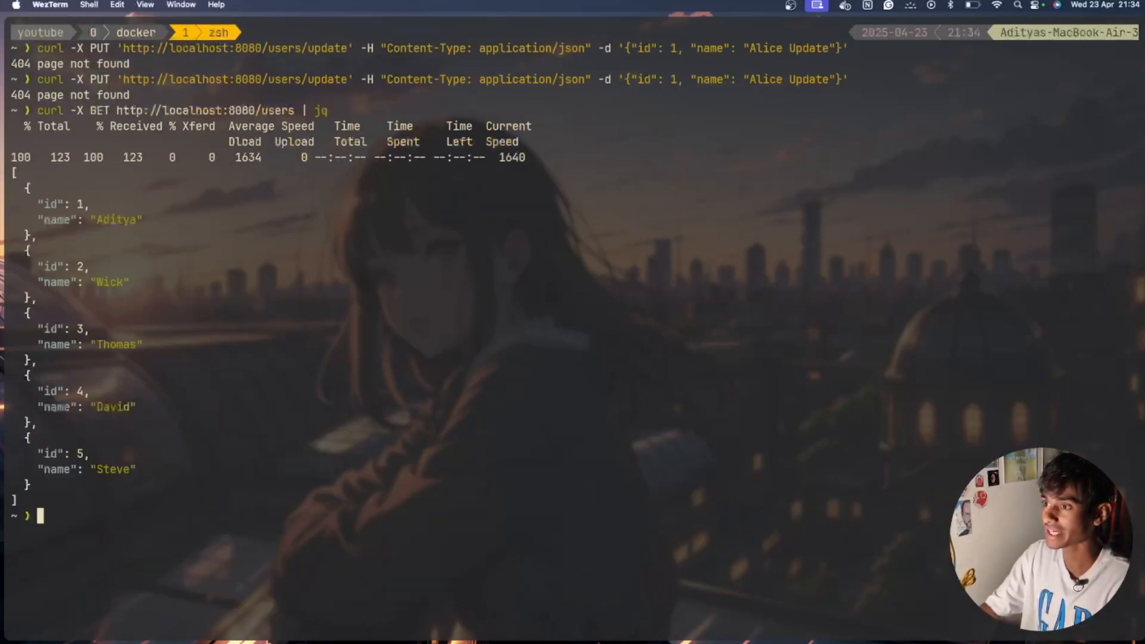
# Step: List users to confirm user 1 is 'Alice Update', clear the screen, and recall the PUT
pyautogui.write('curl -X GET http://localhost:8080/users | jq')
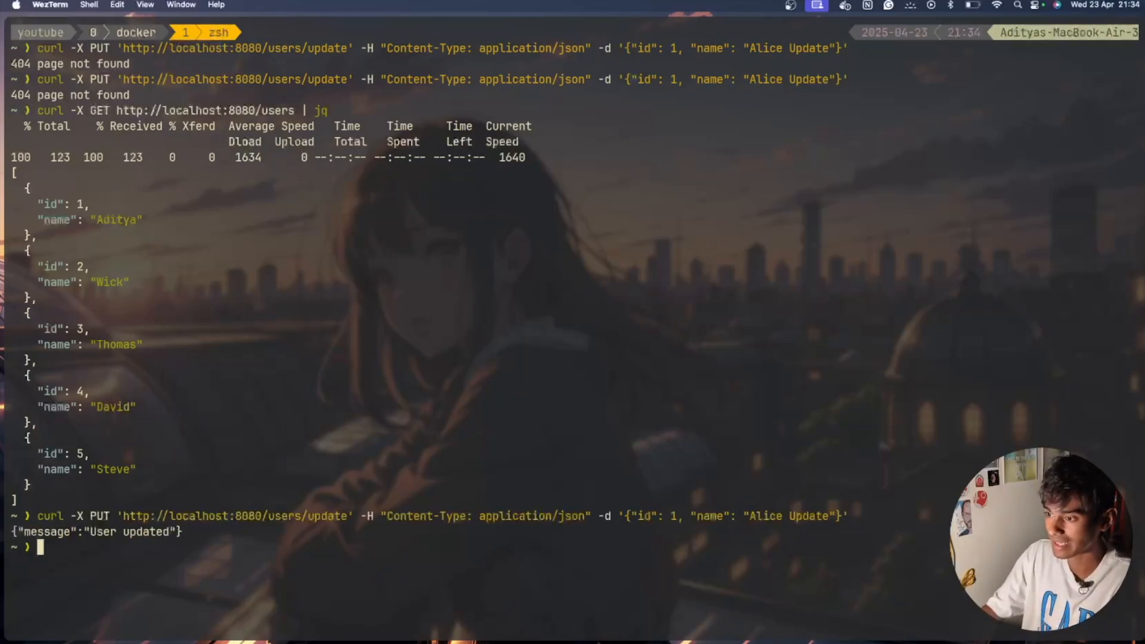
pyautogui.press('cmd+k')
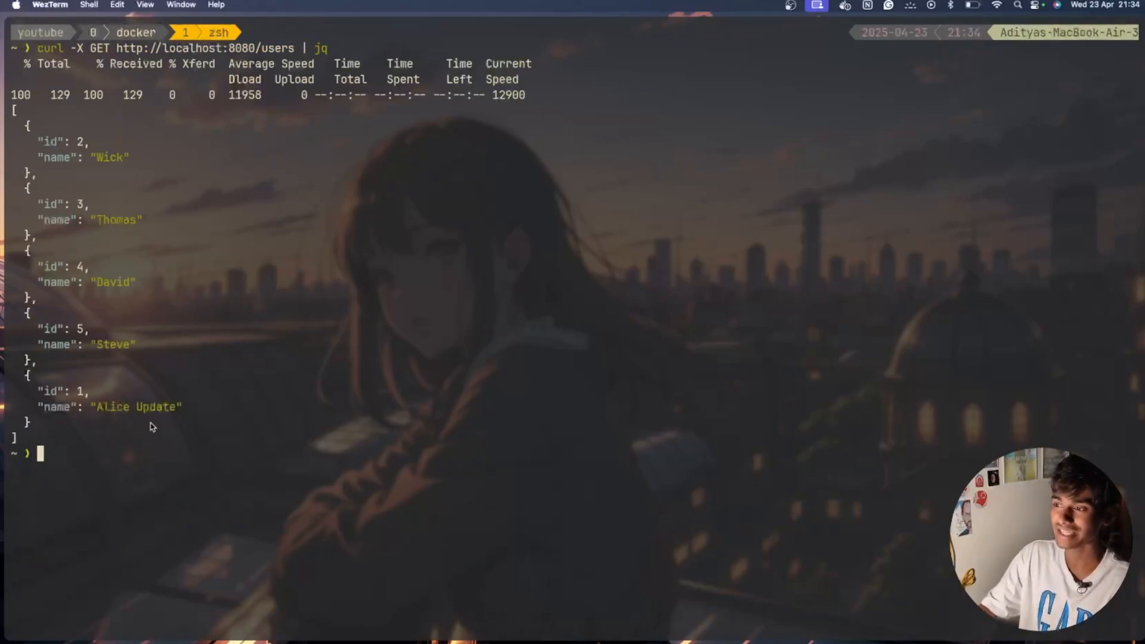
pyautogui.moveTo(264, 412)
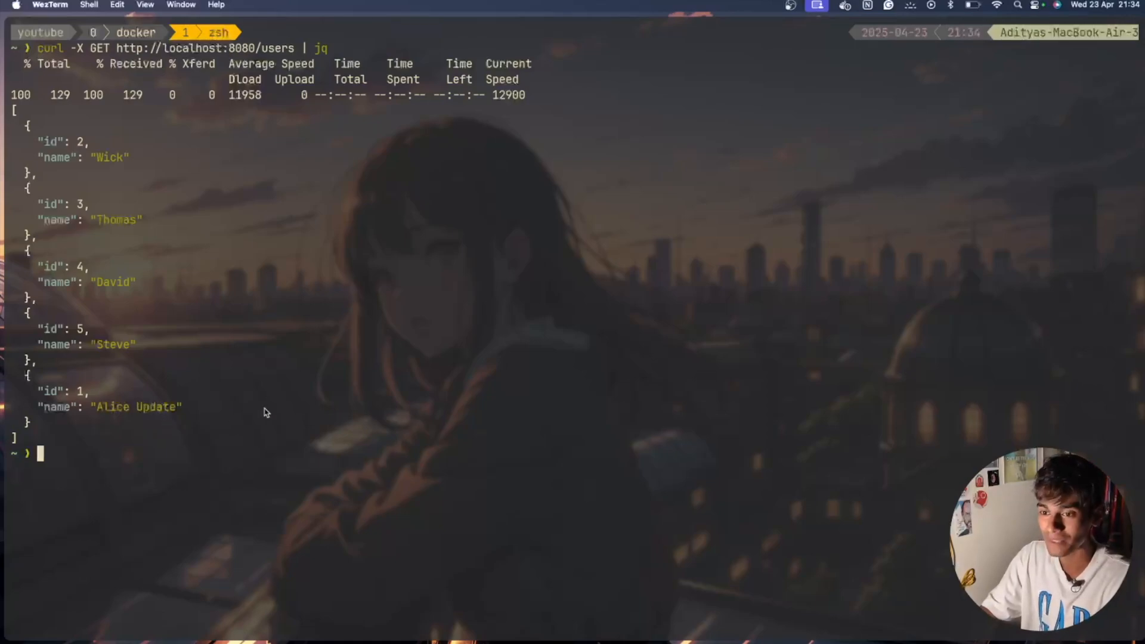
pyautogui.press('Up')
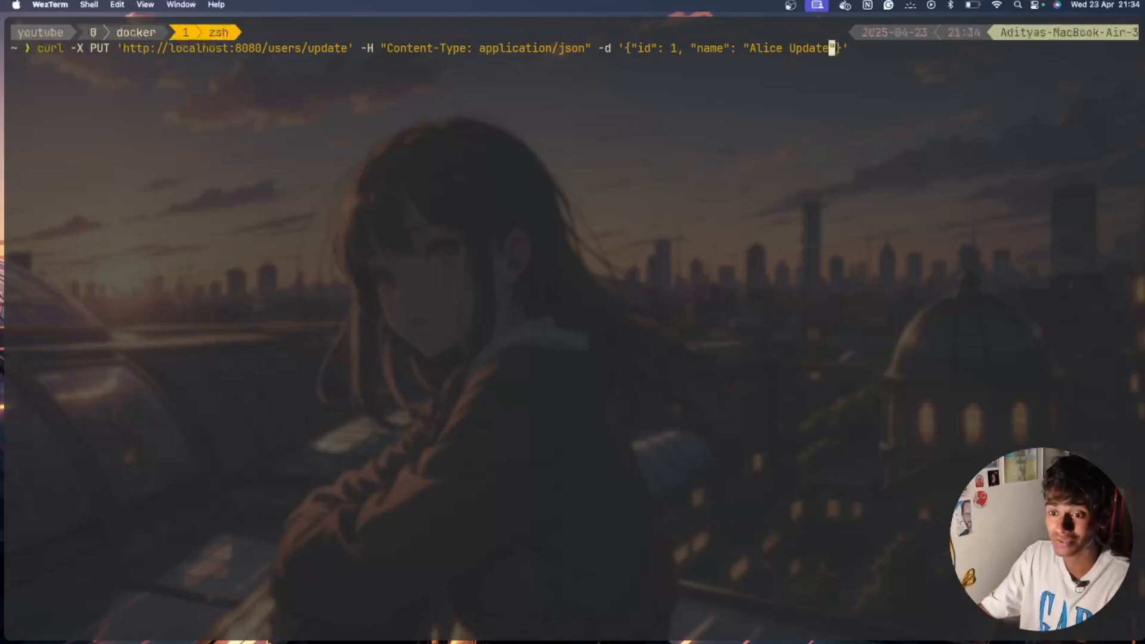
# Step: Rewrite the update request as DELETE /users/delete with only id 1 in the body
pyautogui.press('Backspace')
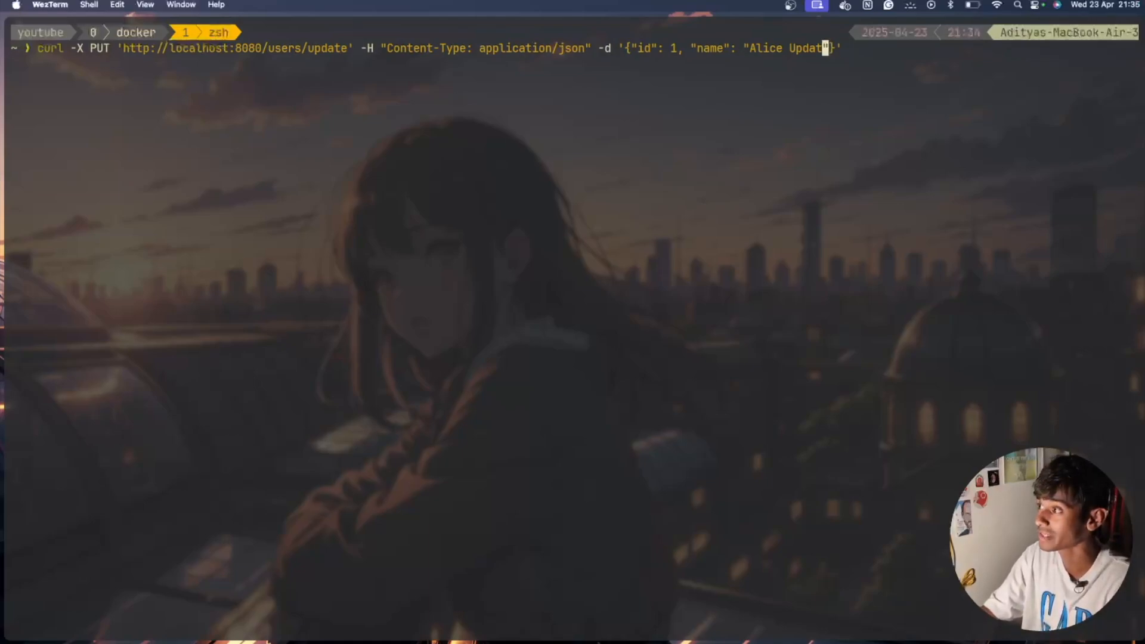
pyautogui.press('Backspace')
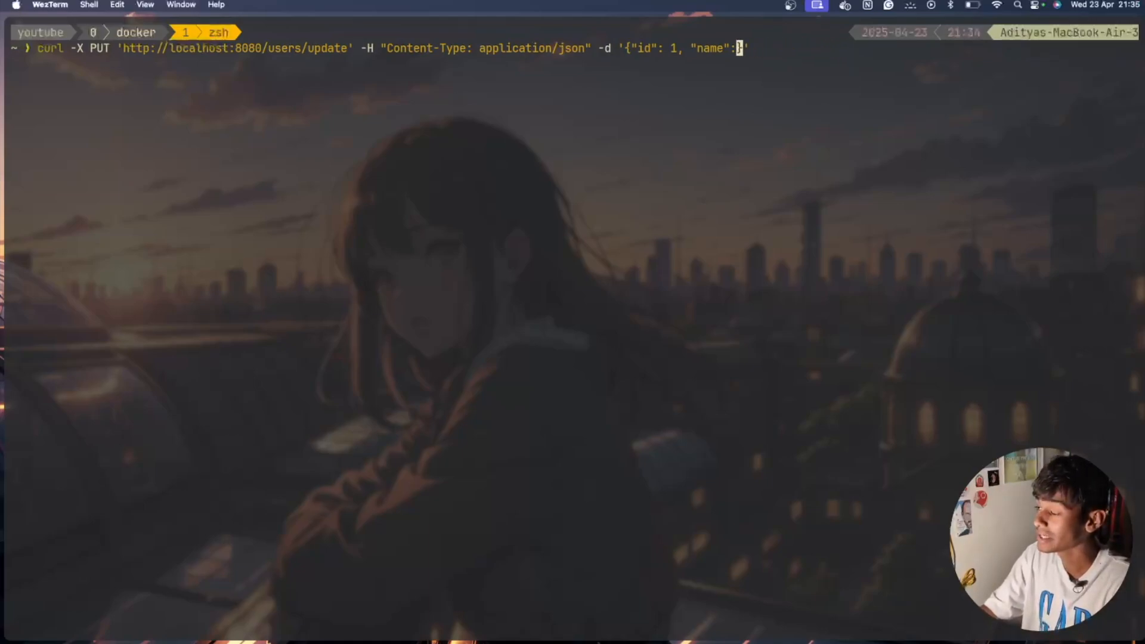
pyautogui.press('Backspace')
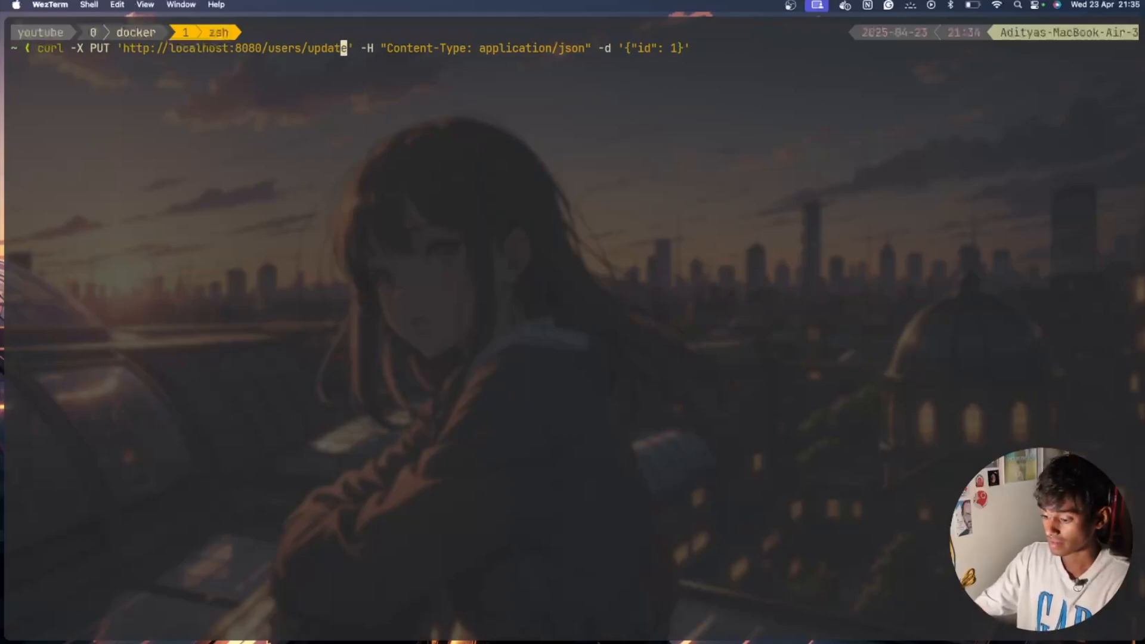
pyautogui.press('backspace')
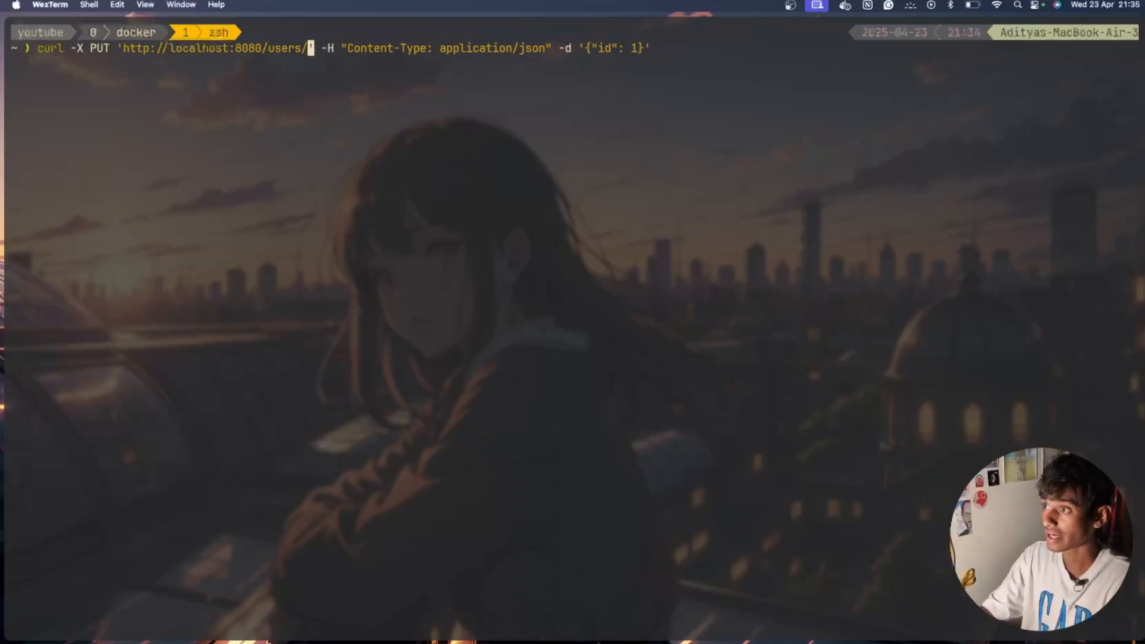
pyautogui.write('delete')
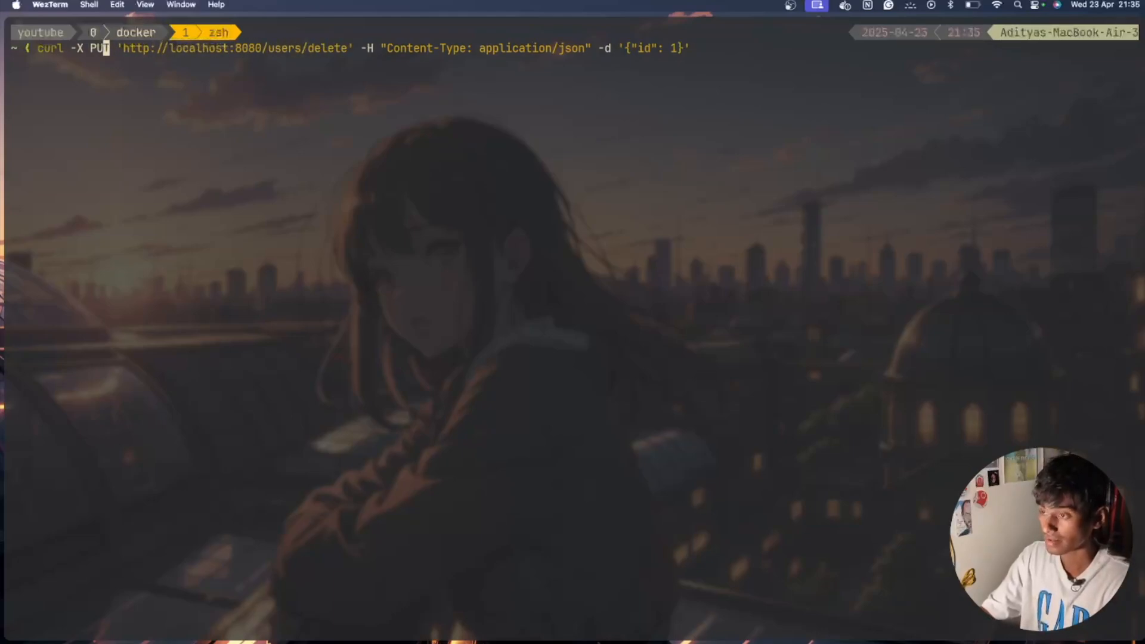
pyautogui.write('vb')
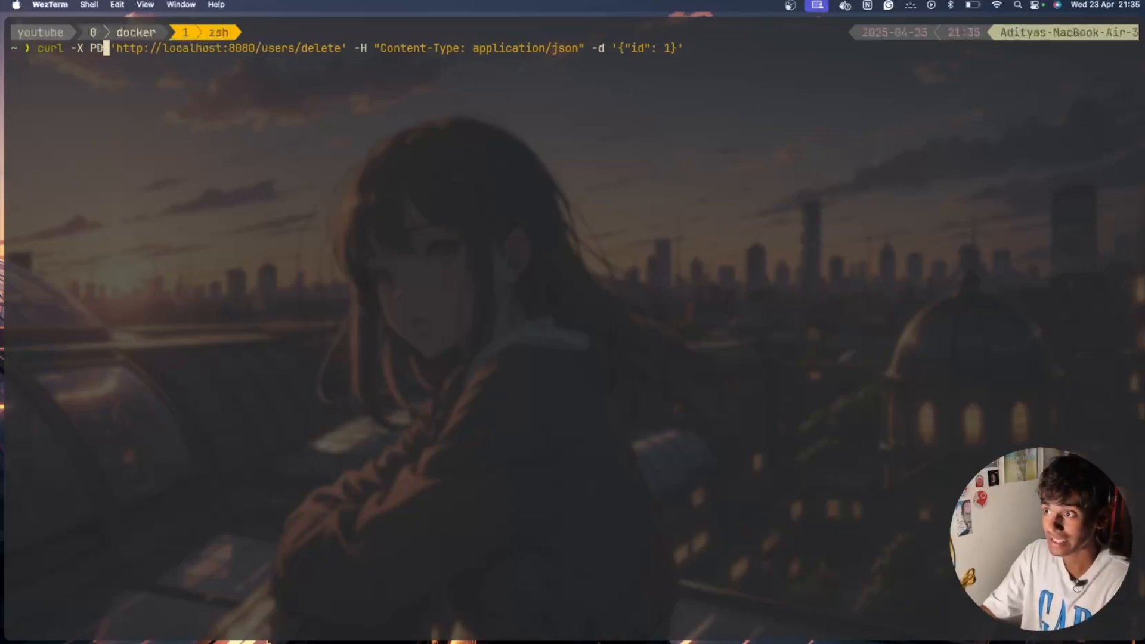
pyautogui.press('Backspace')
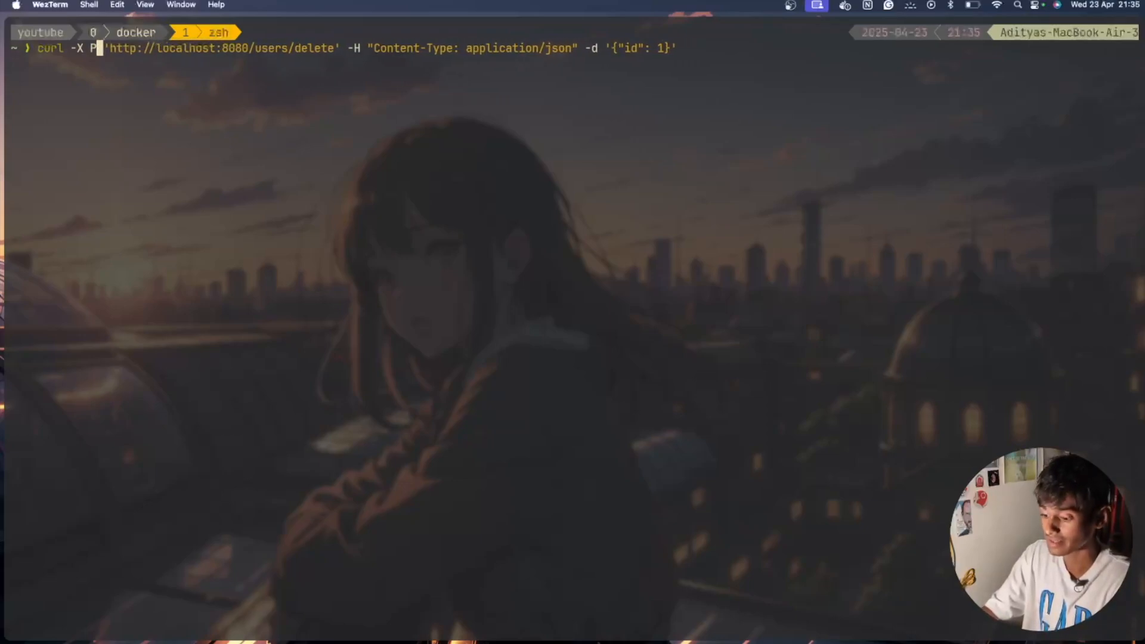
pyautogui.write('ELETE')
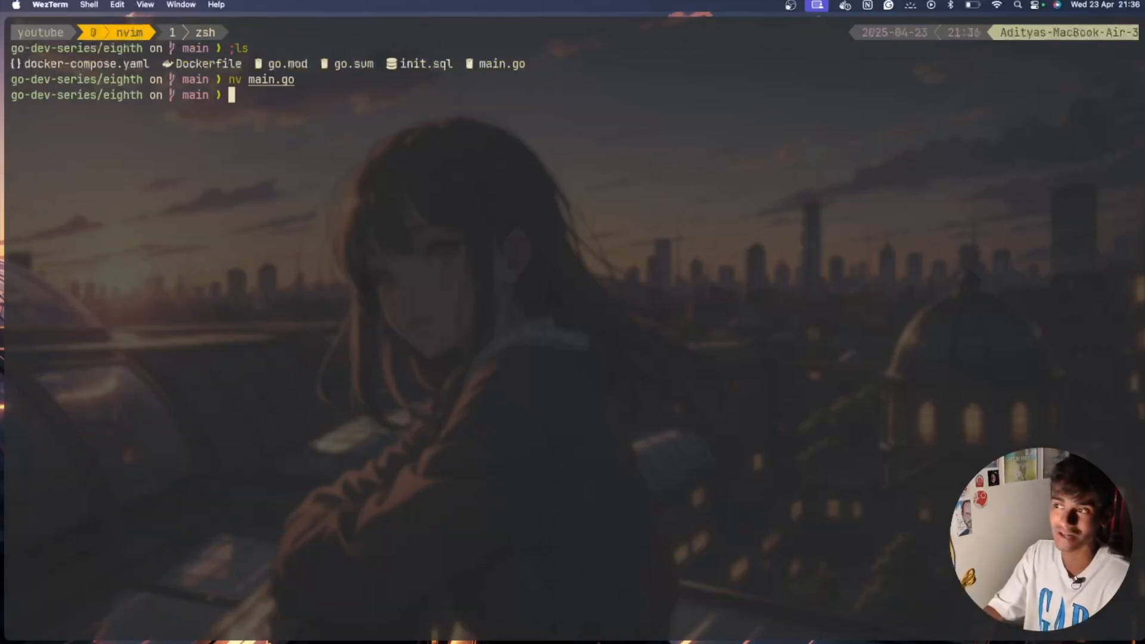
# Step: Rebuild and start the containers with docker-compose up --build
pyautogui.write('docker-compose up --build')
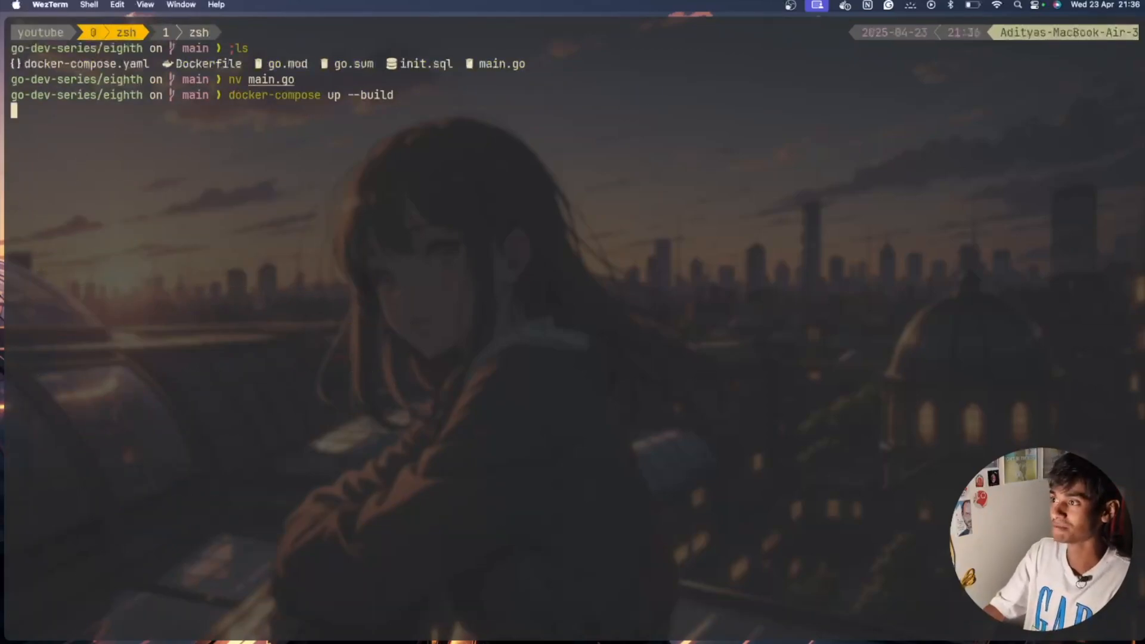
pyautogui.press('Return')
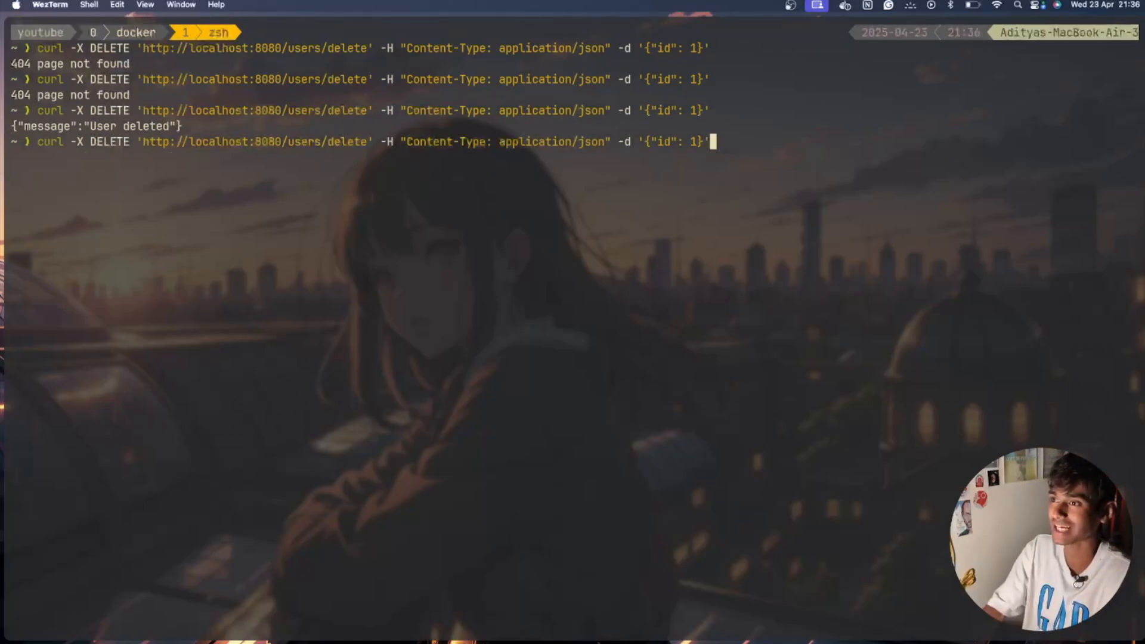
# Step: Clear the zsh terminal output and begin typing a new command
pyautogui.press('Return')
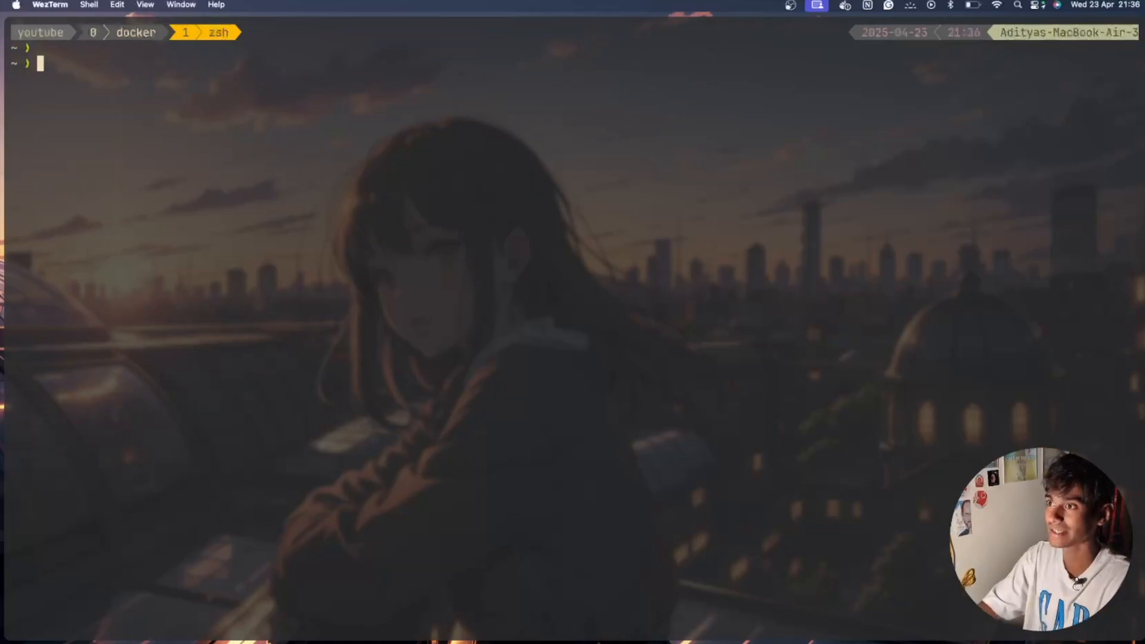
pyautogui.write('e')
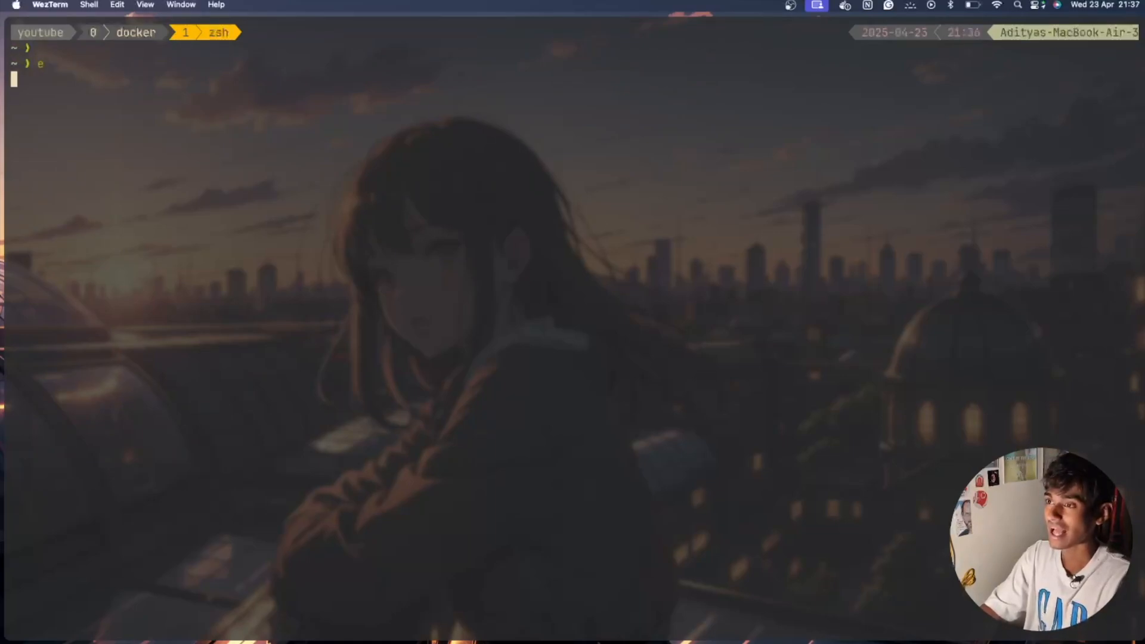